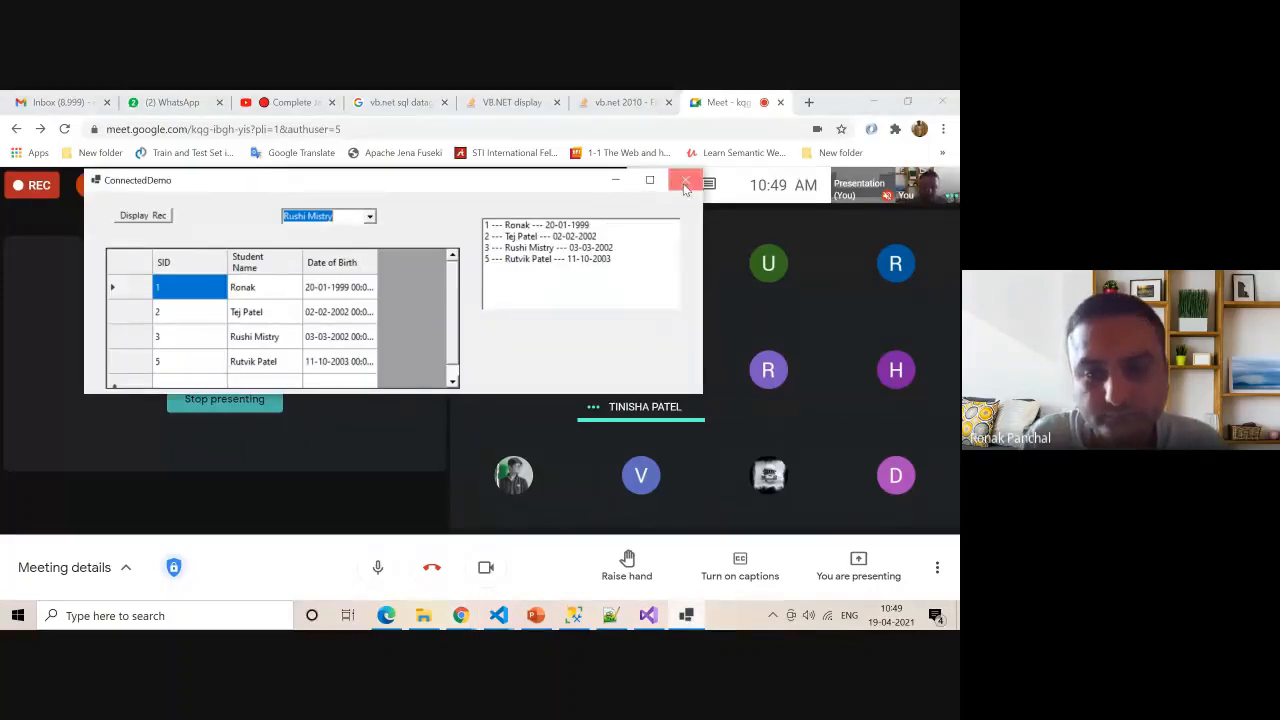
# - Close the running ConnectedDemo window to reveal the four-row tbl_student table in SSMS
pyautogui.click(685, 180)
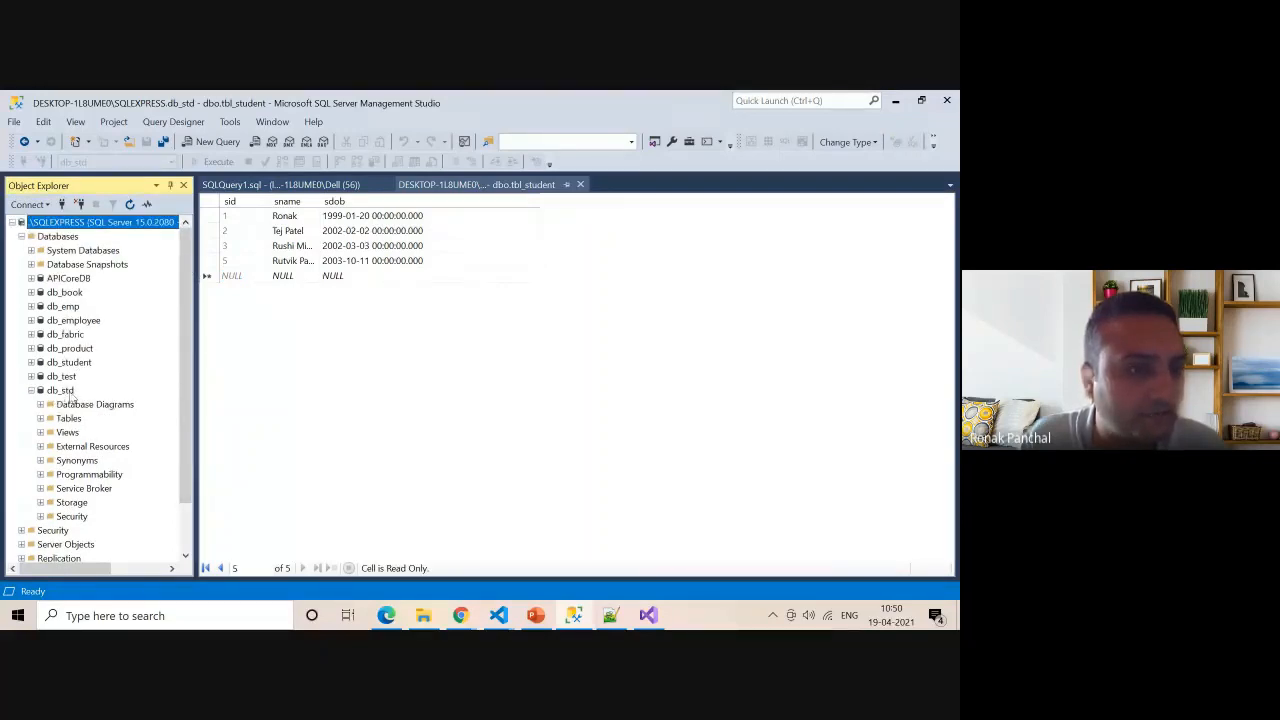
pyautogui.click(41, 417)
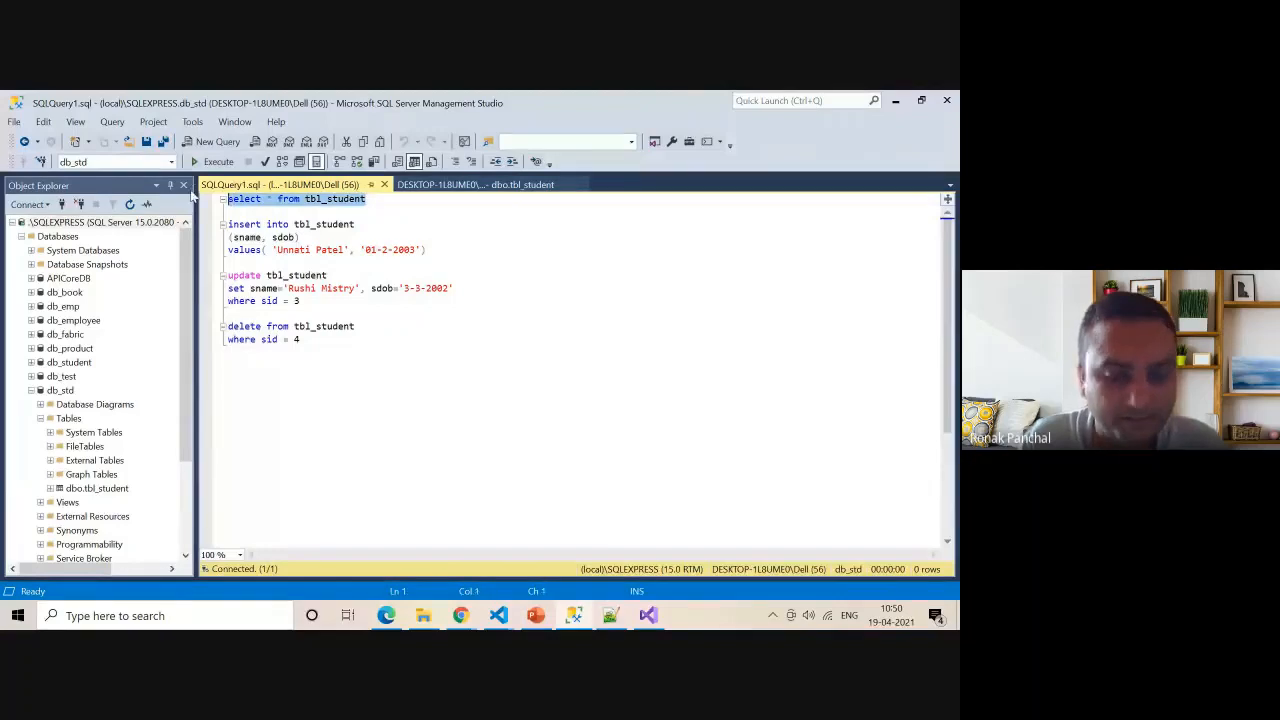
pyautogui.click(213, 161)
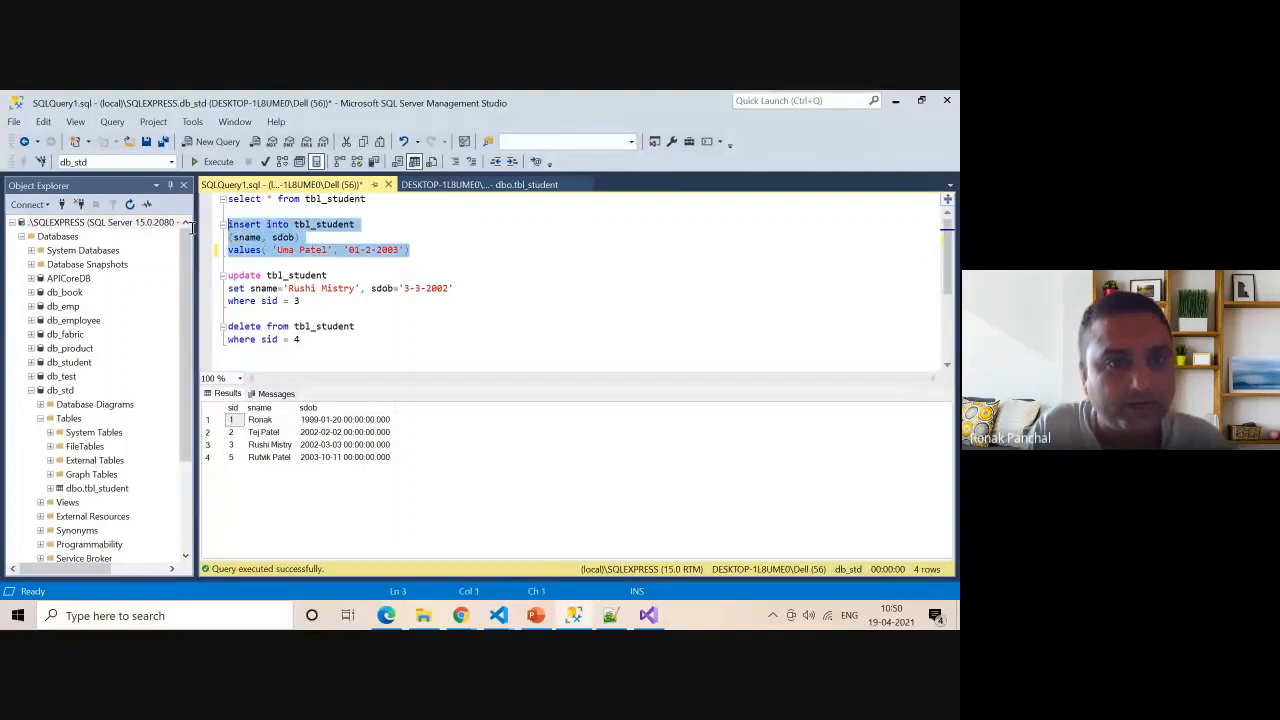
pyautogui.click(218, 161)
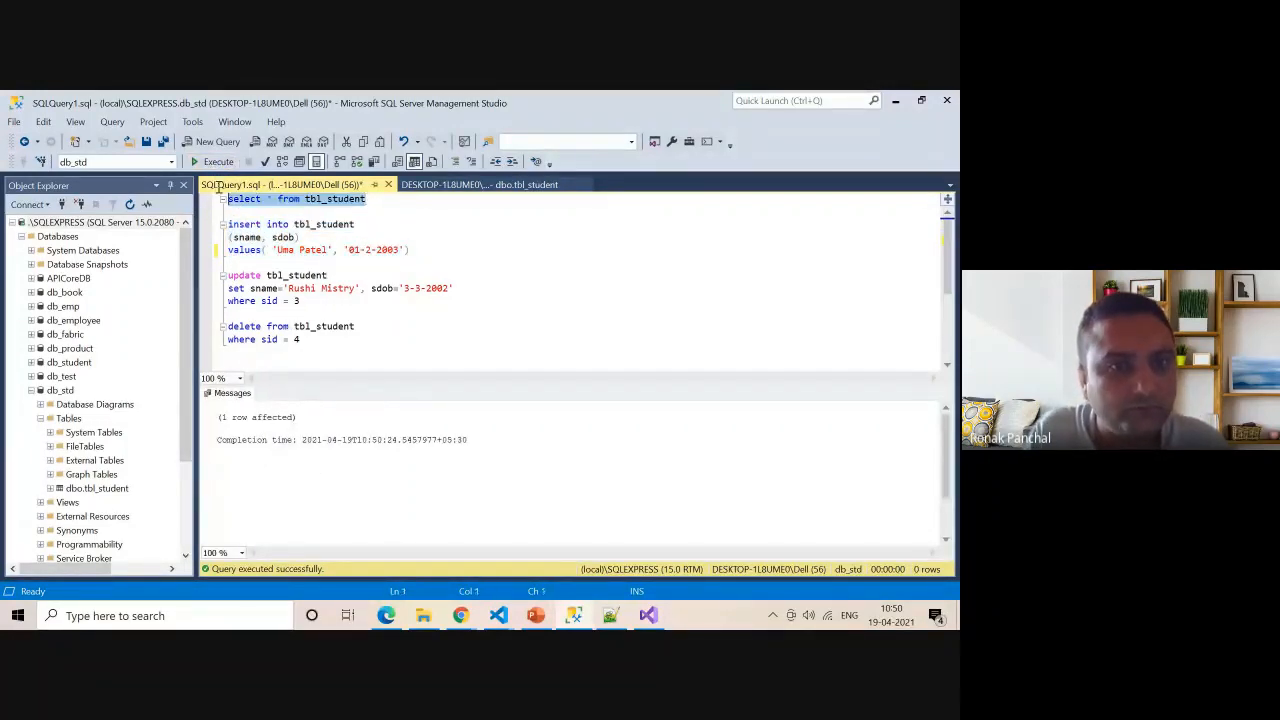
pyautogui.click(218, 161)
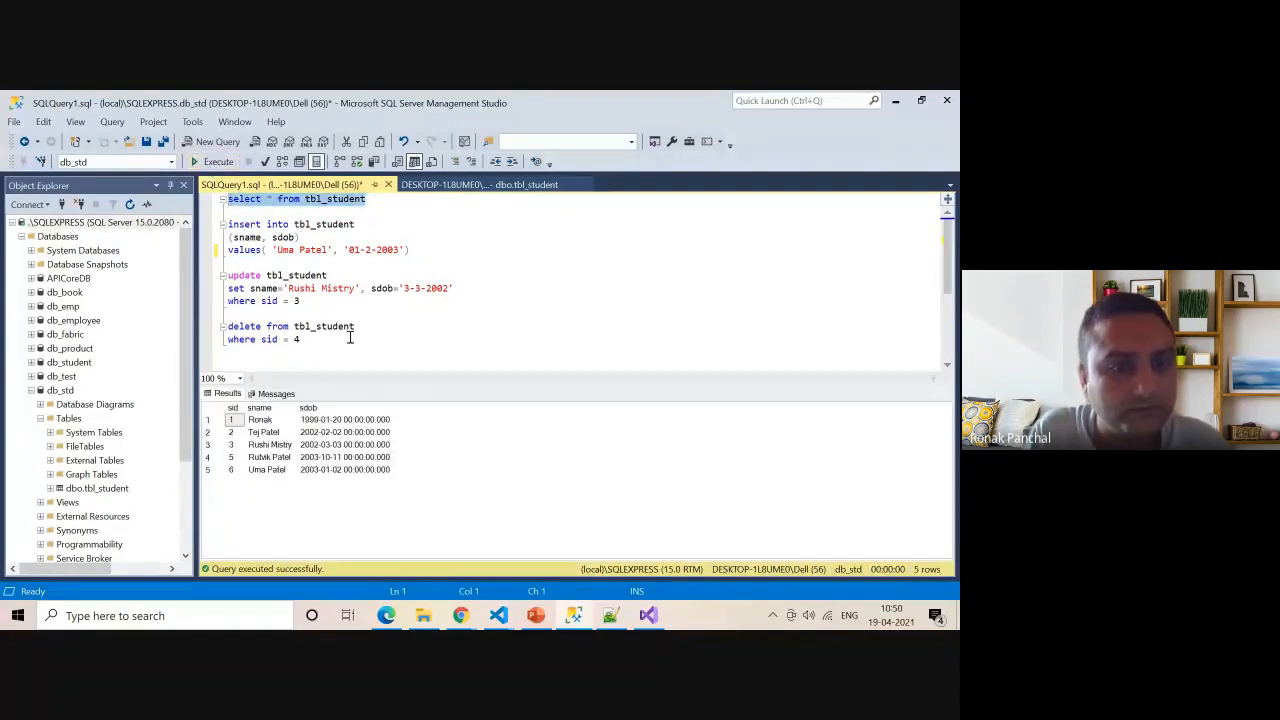
pyautogui.moveTo(228, 275); pyautogui.dragTo(300, 301)
pyautogui.write('Tinisha')
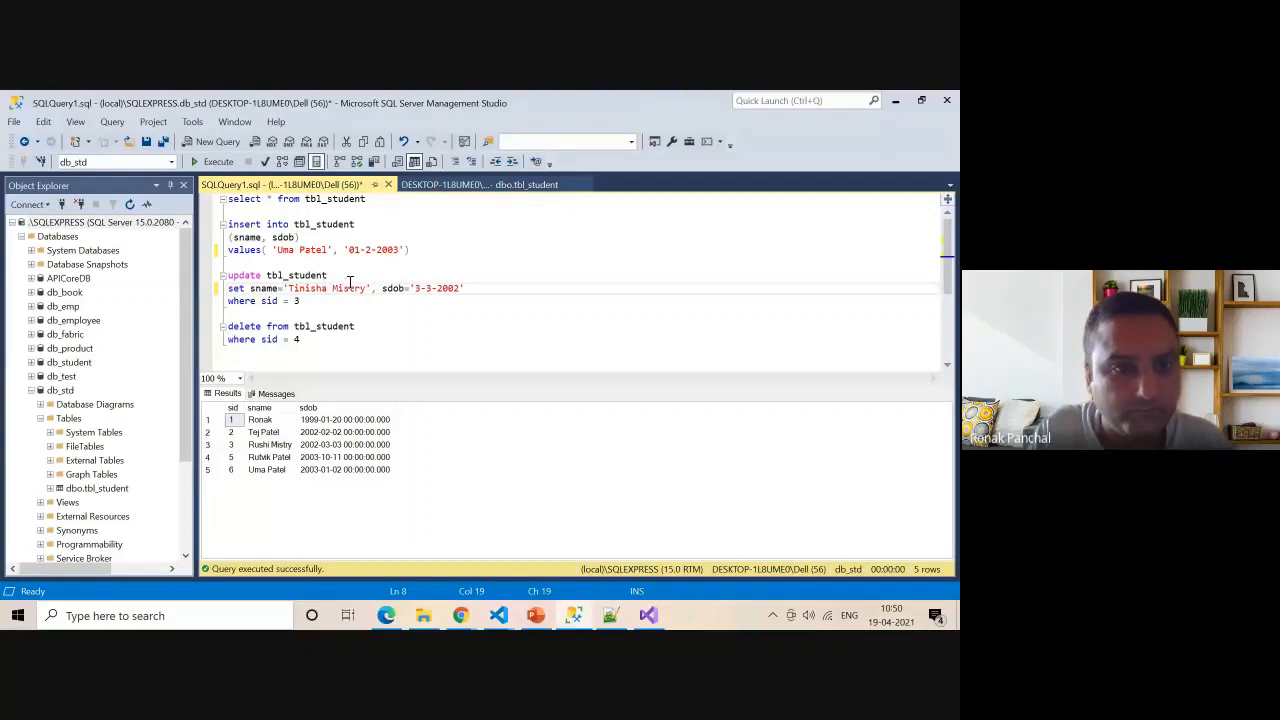
pyautogui.write('Patel')
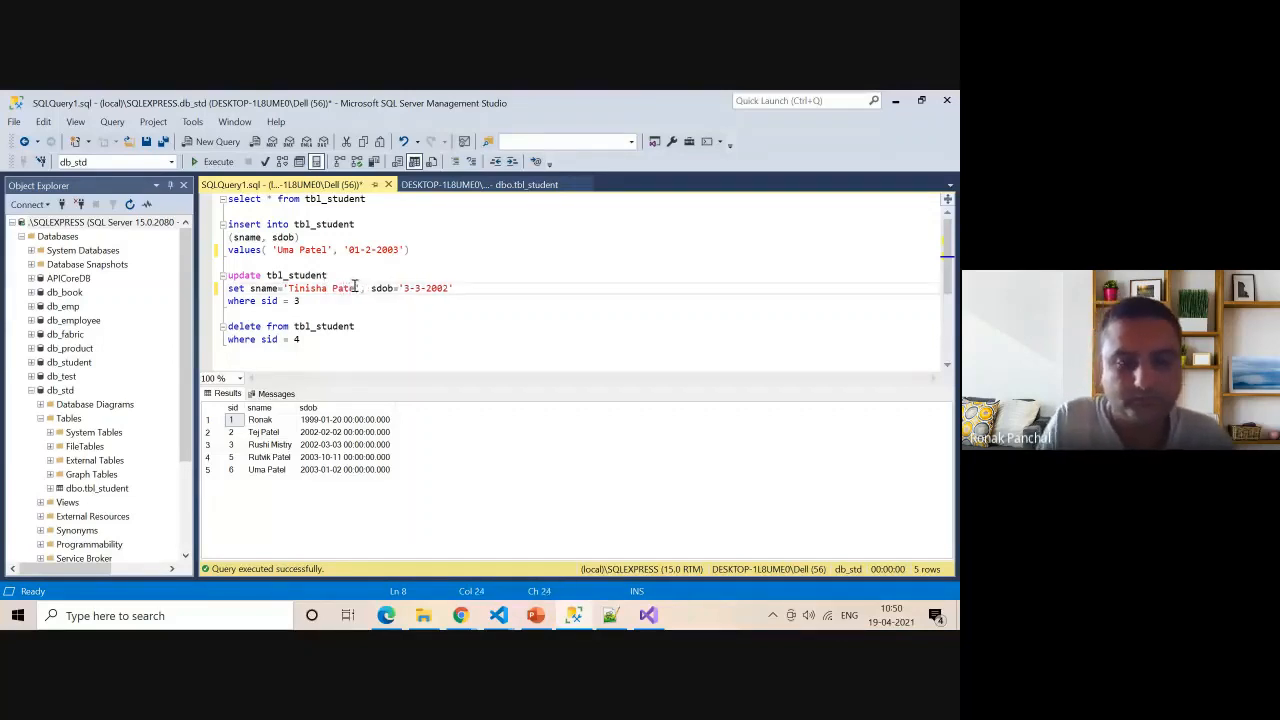
pyautogui.click(300, 301)
pyautogui.write('6')
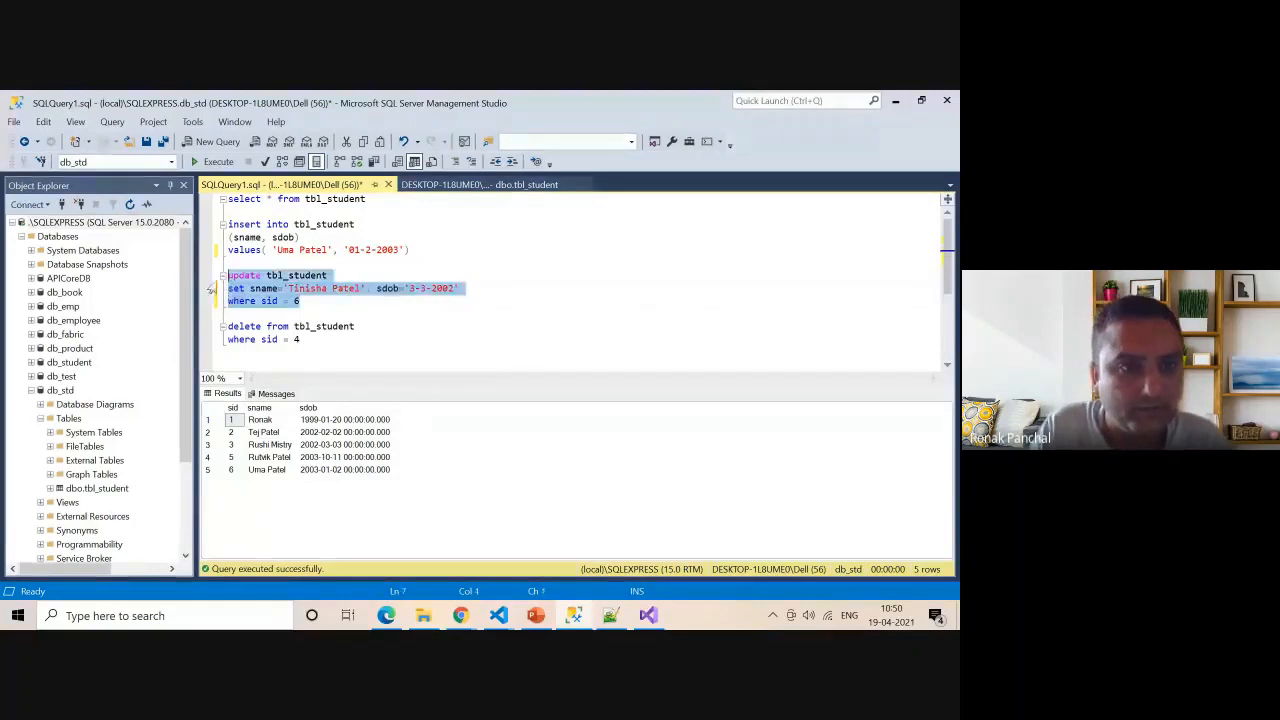
pyautogui.click(218, 161)
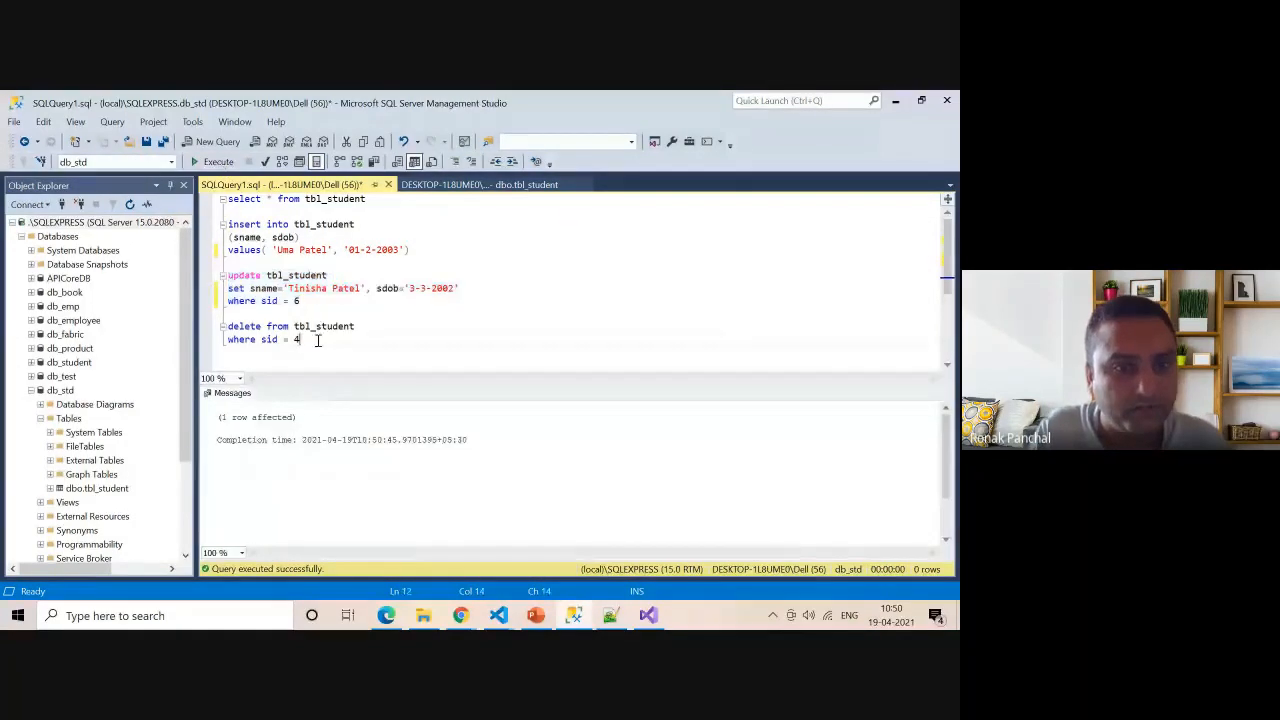
# - Run the DELETE for student 4, then rerun the student SELECT
pyautogui.moveTo(228, 326); pyautogui.dragTo(300, 339)
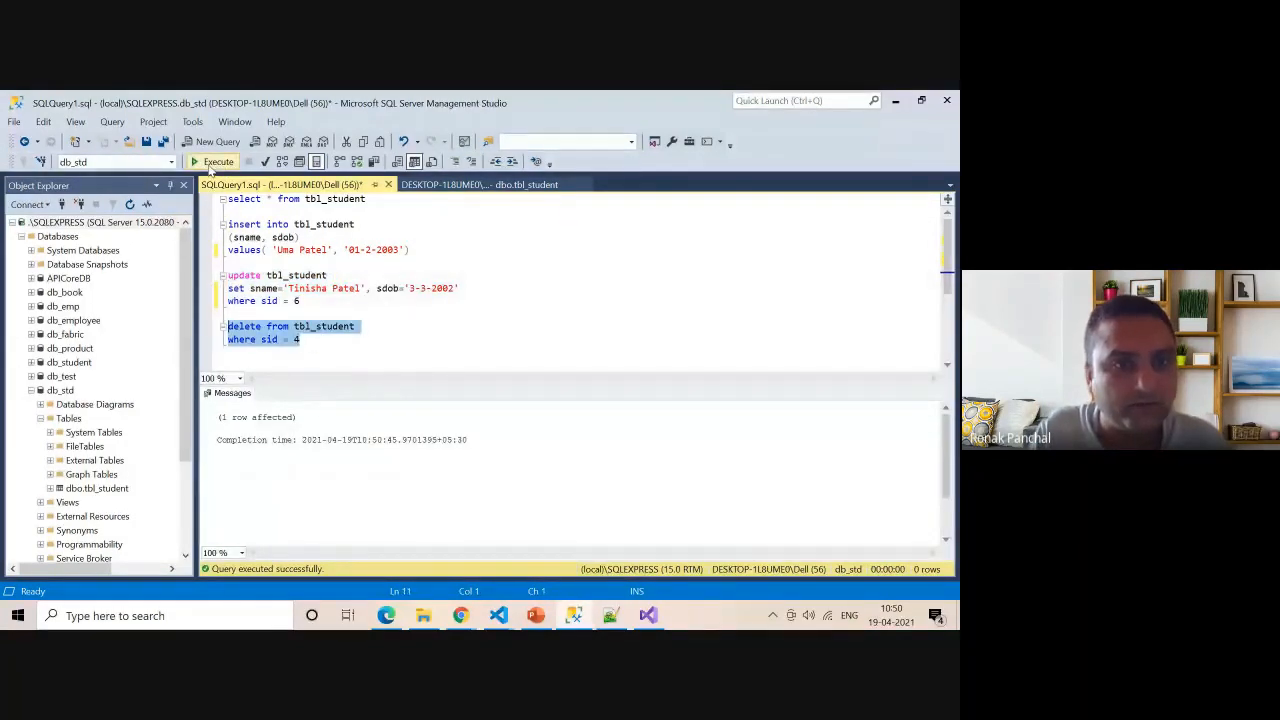
pyautogui.click(218, 161)
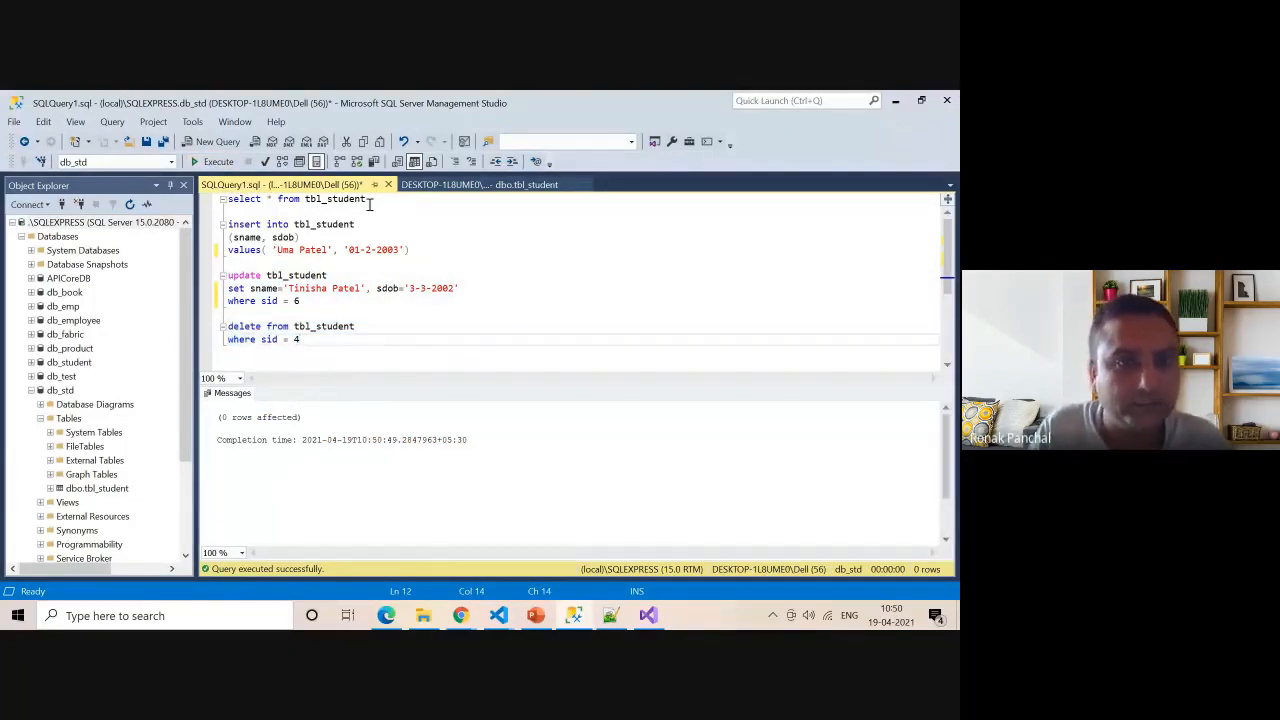
pyautogui.click(218, 161)
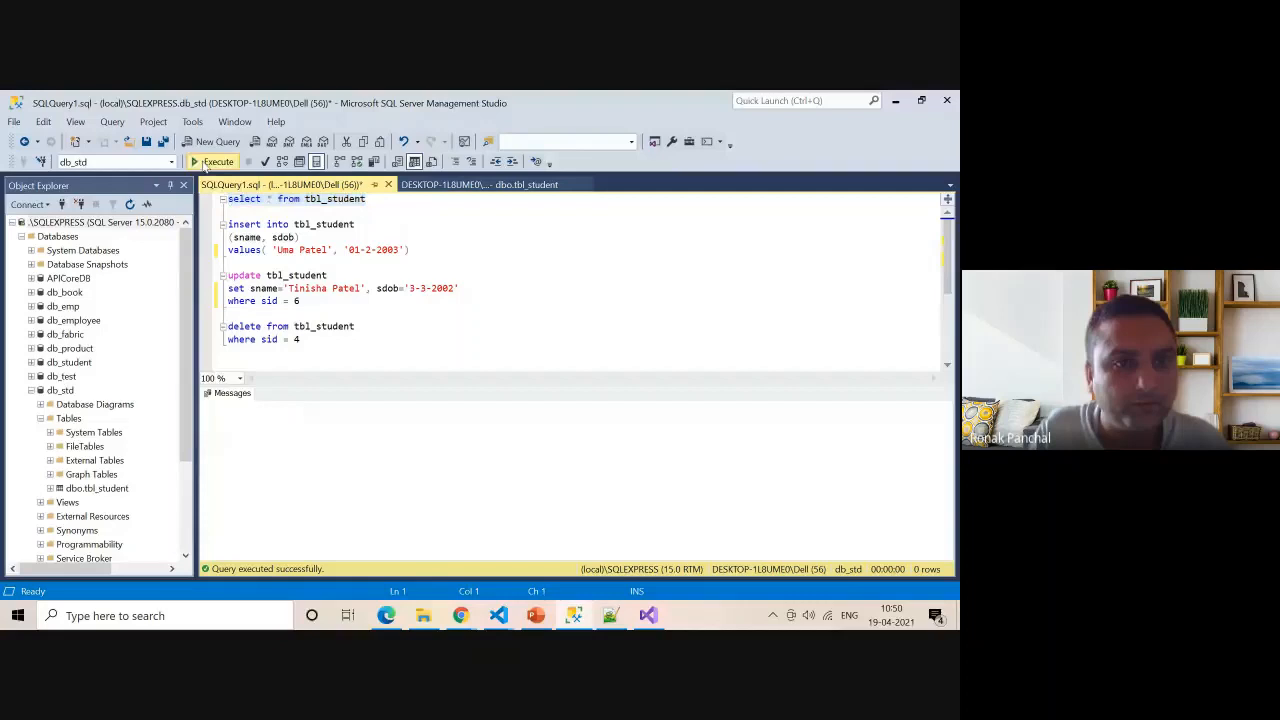
pyautogui.click(218, 161)
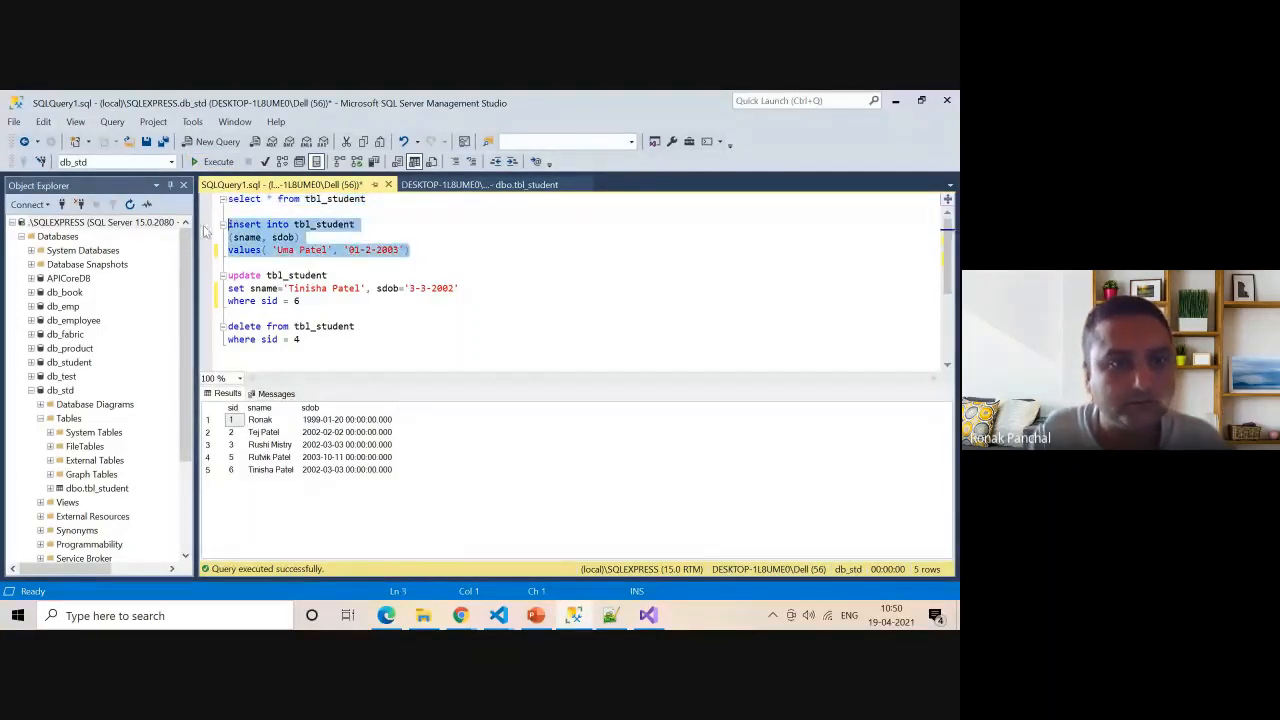
pyautogui.click(218, 161)
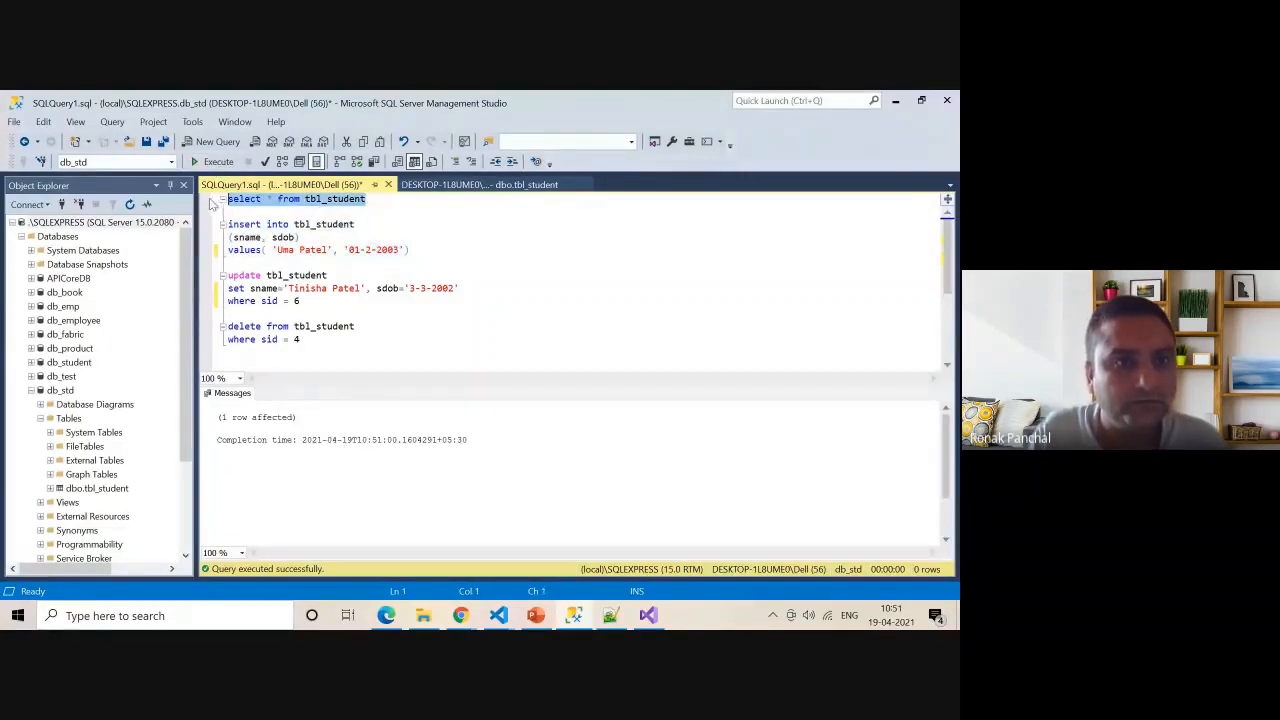
pyautogui.click(218, 161)
pyautogui.write('7')
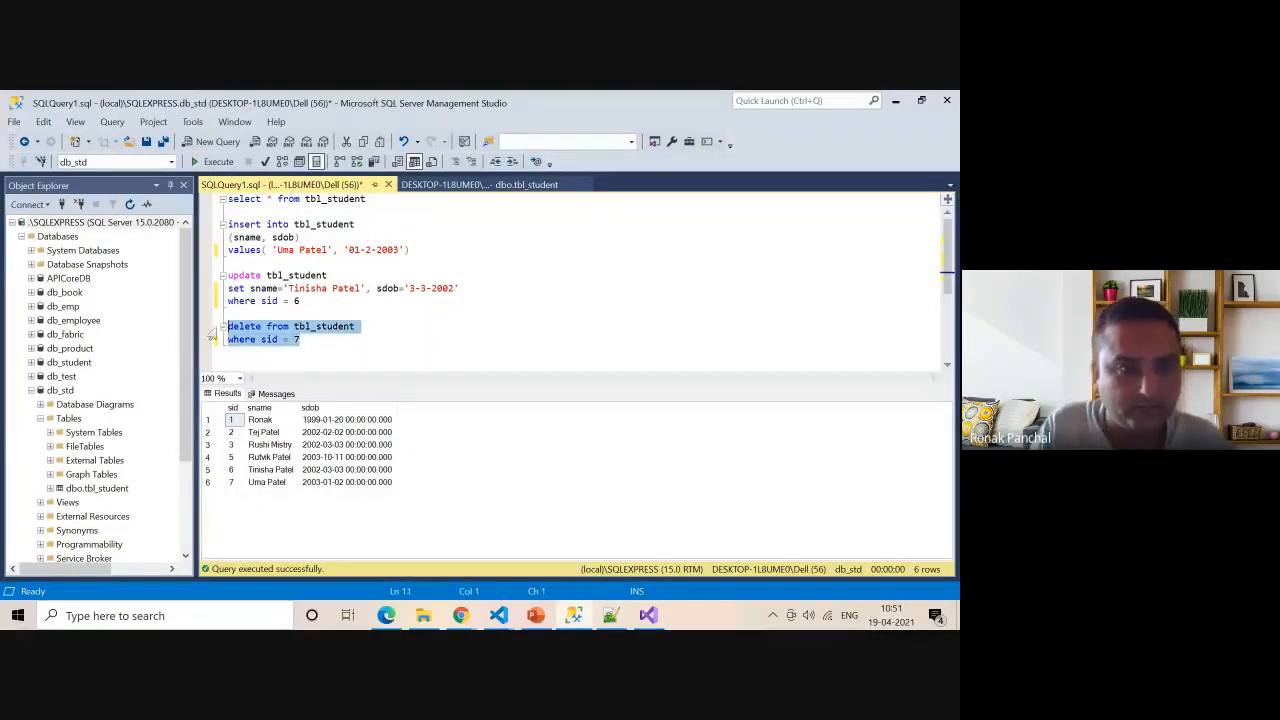
pyautogui.click(218, 161)
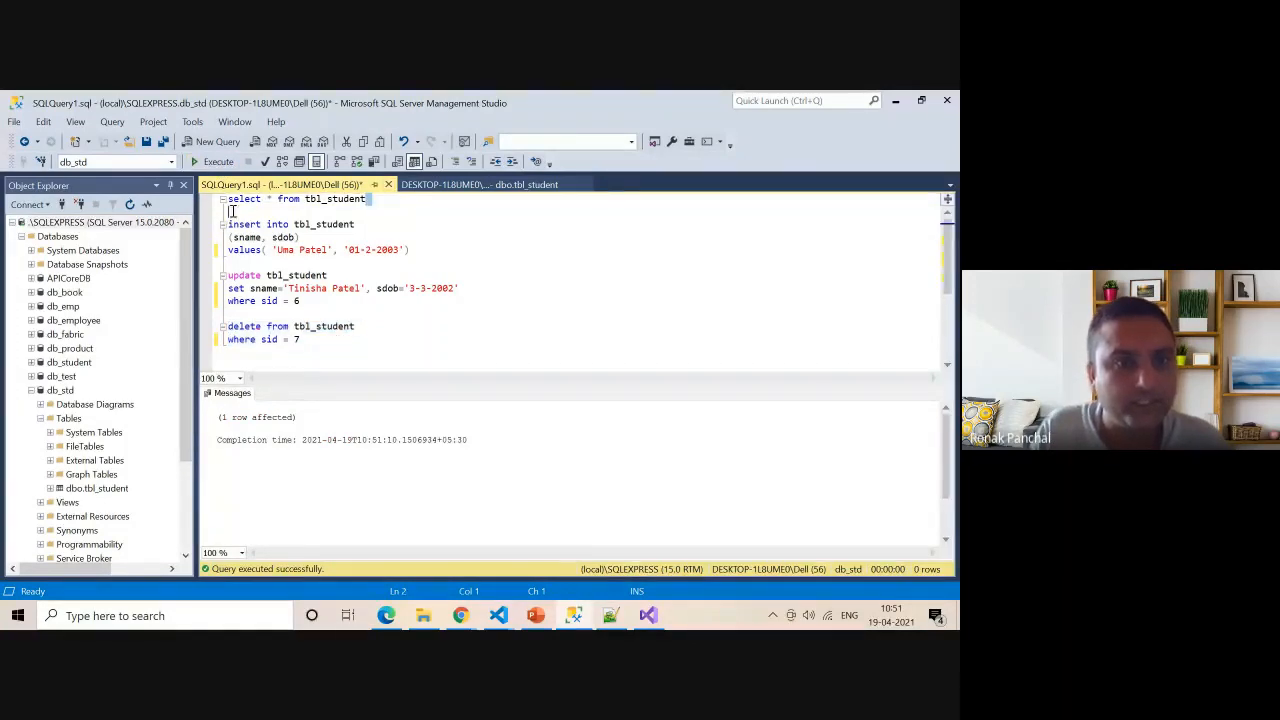
pyautogui.click(217, 161)
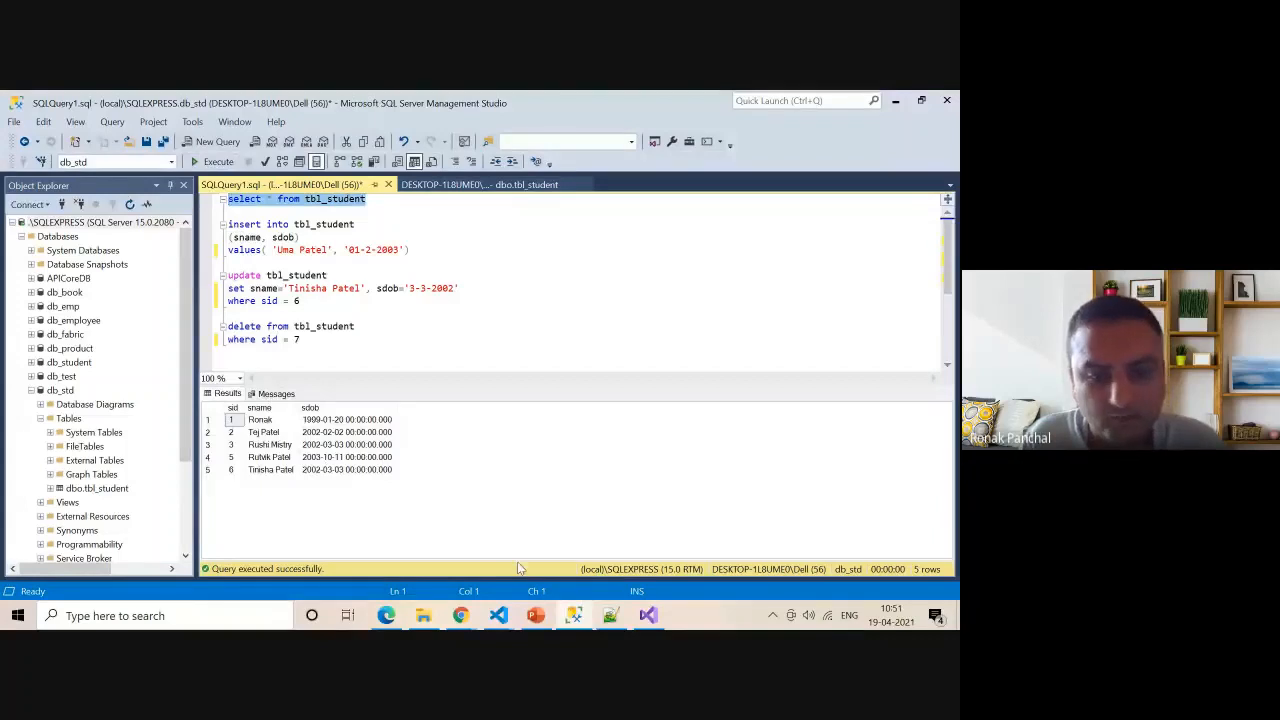
pyautogui.click(648, 615)
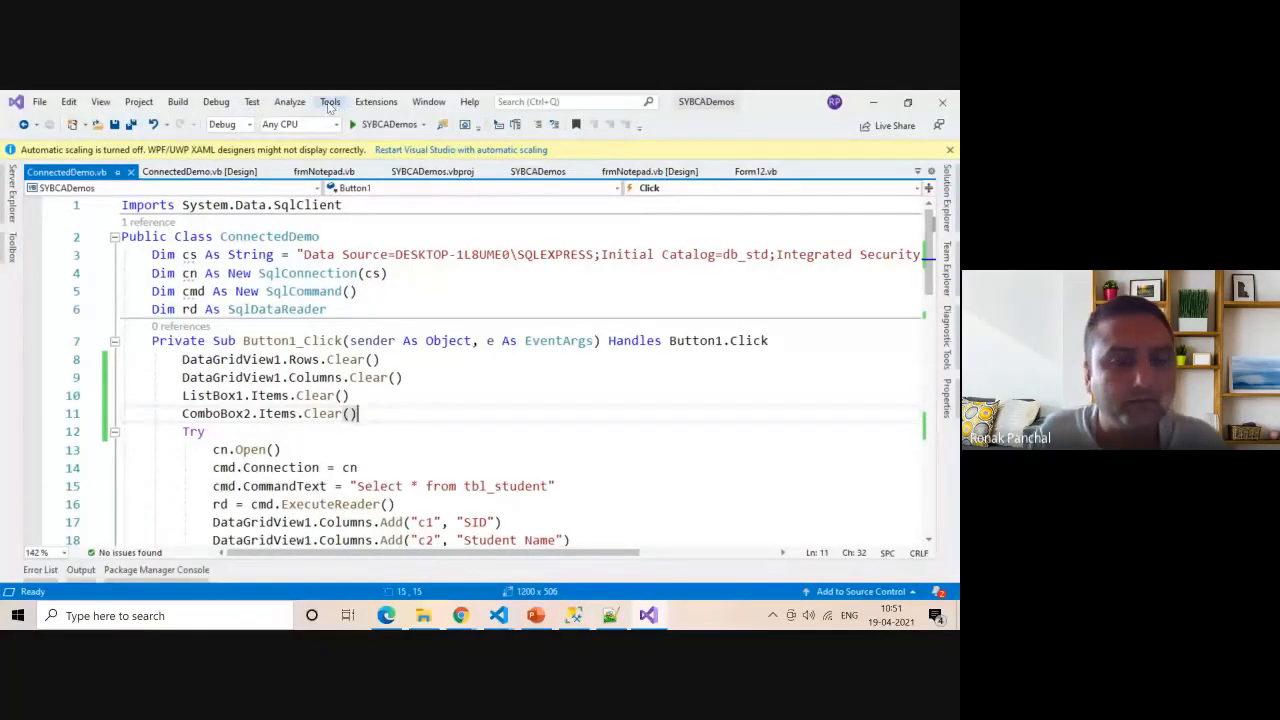
# - Open Manage Extensions from the Tools menu, then close it
pyautogui.click(329, 101)
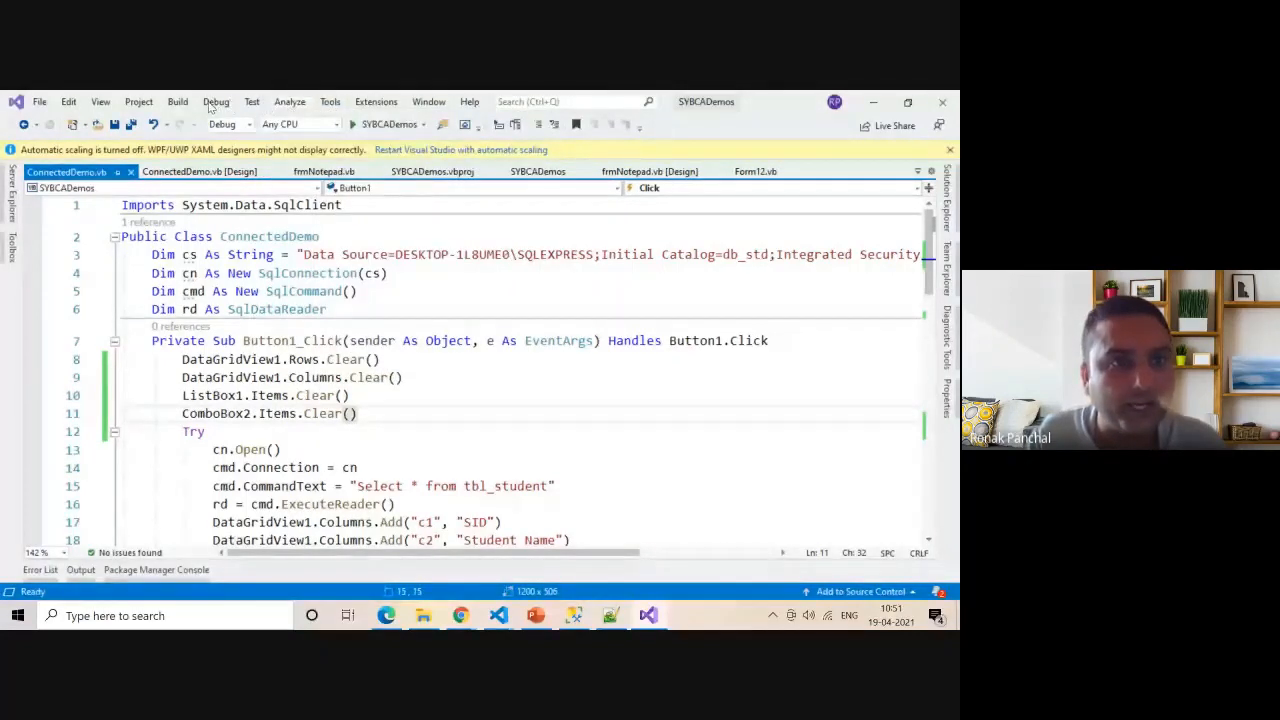
pyautogui.click(329, 101)
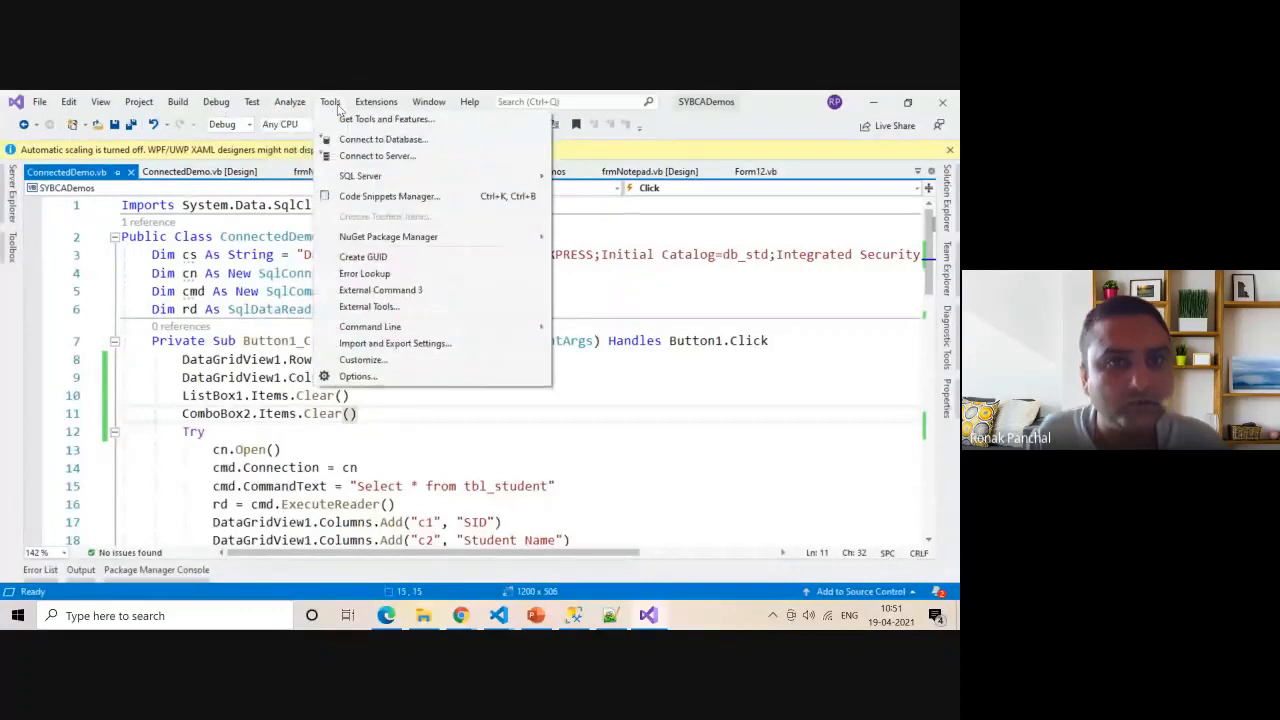
pyautogui.click(375, 101)
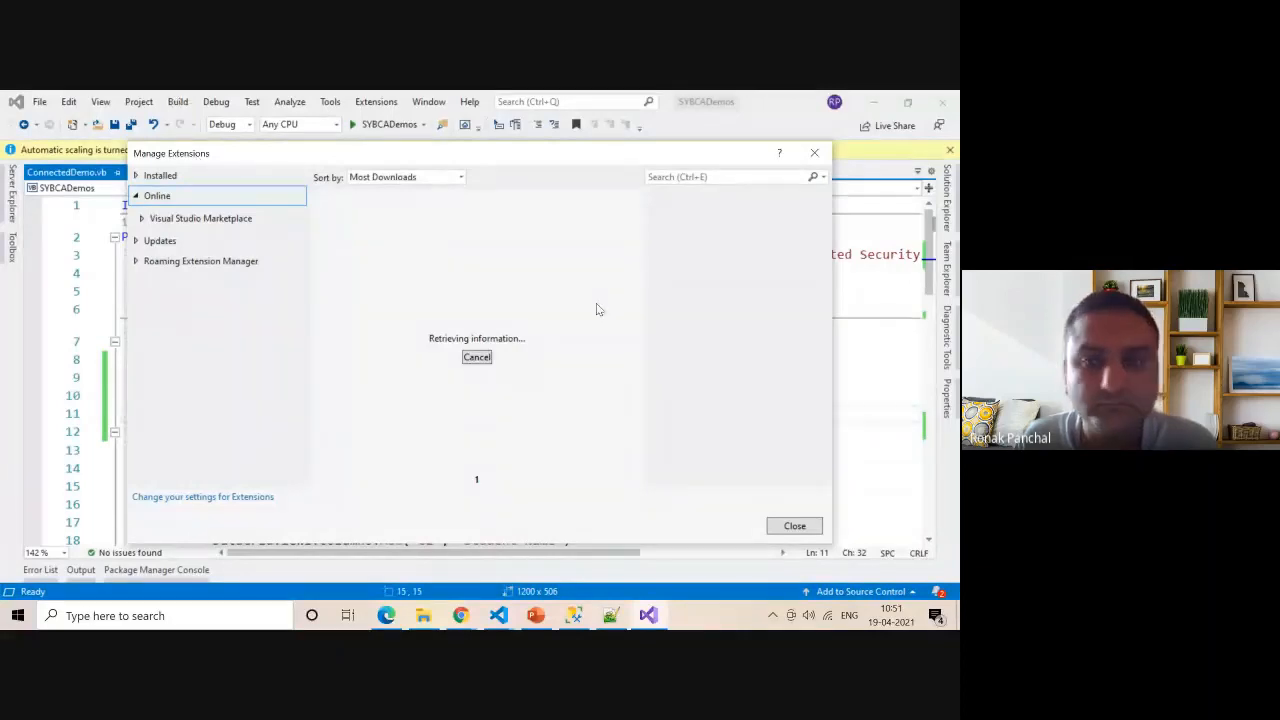
pyautogui.click(794, 525)
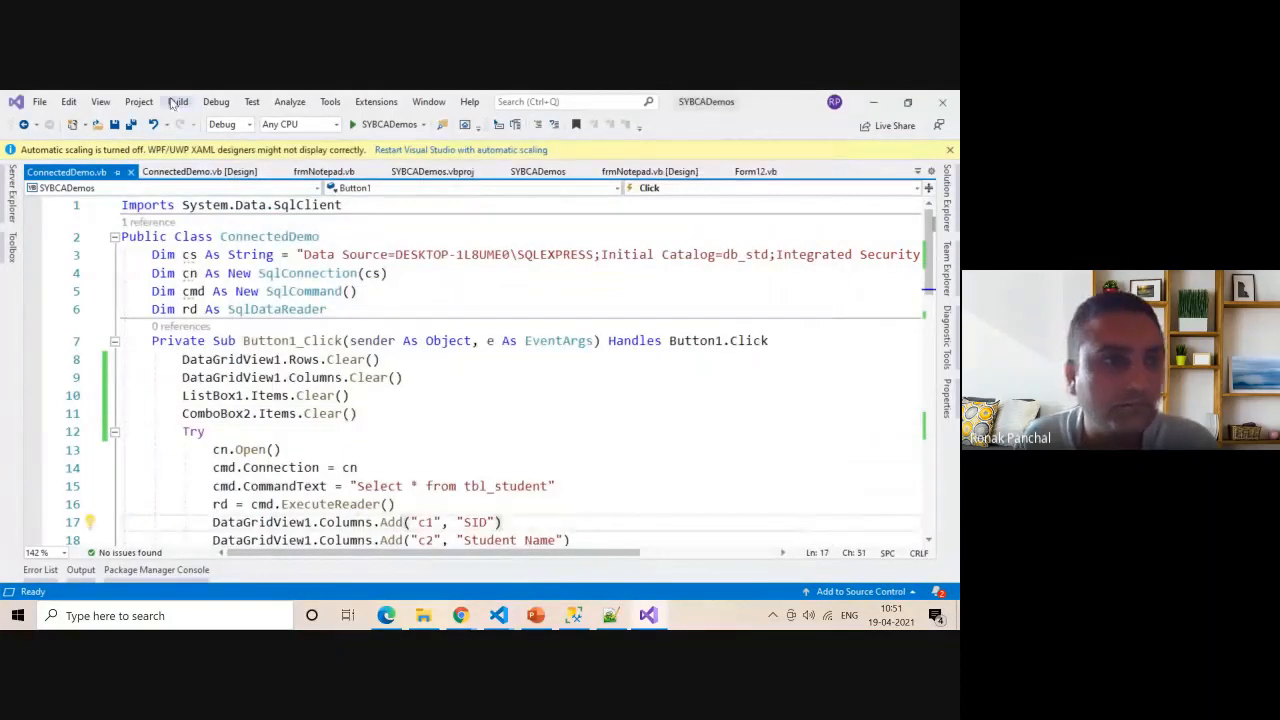
# - Look through the Build menu, then open Manage NuGet Packages for SYBCADemos
pyautogui.click(178, 101)
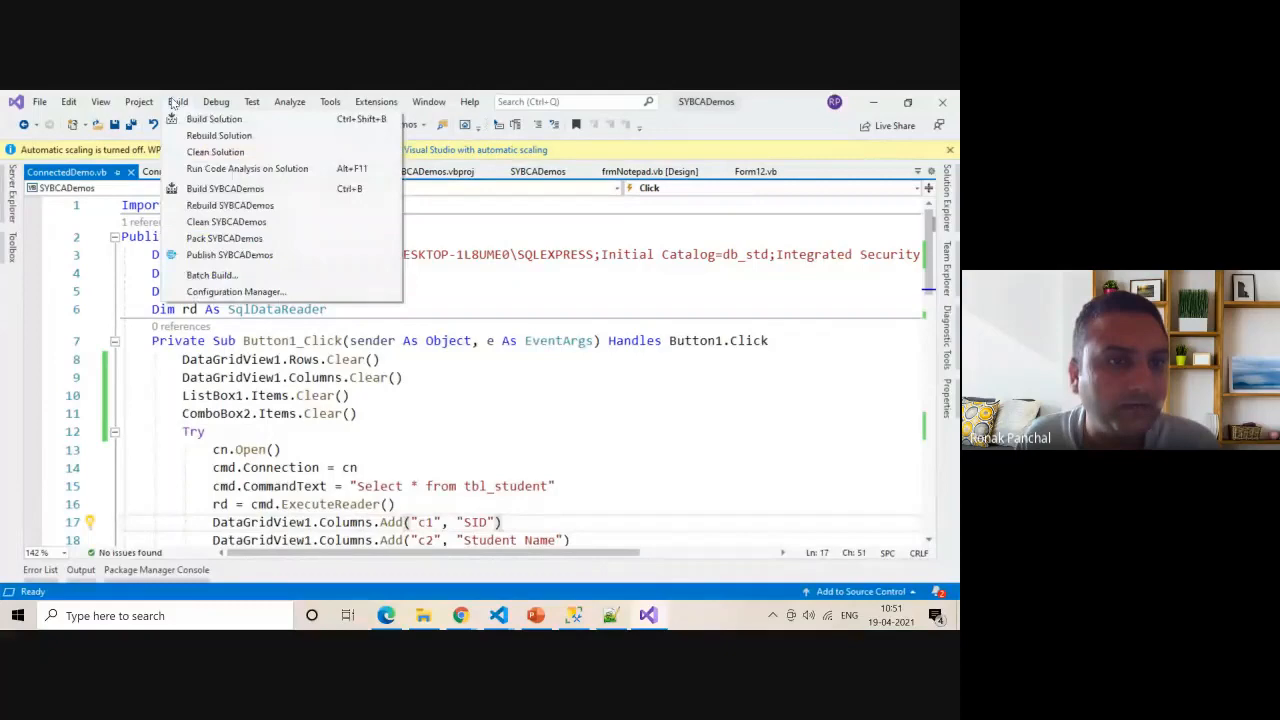
pyautogui.click(177, 101)
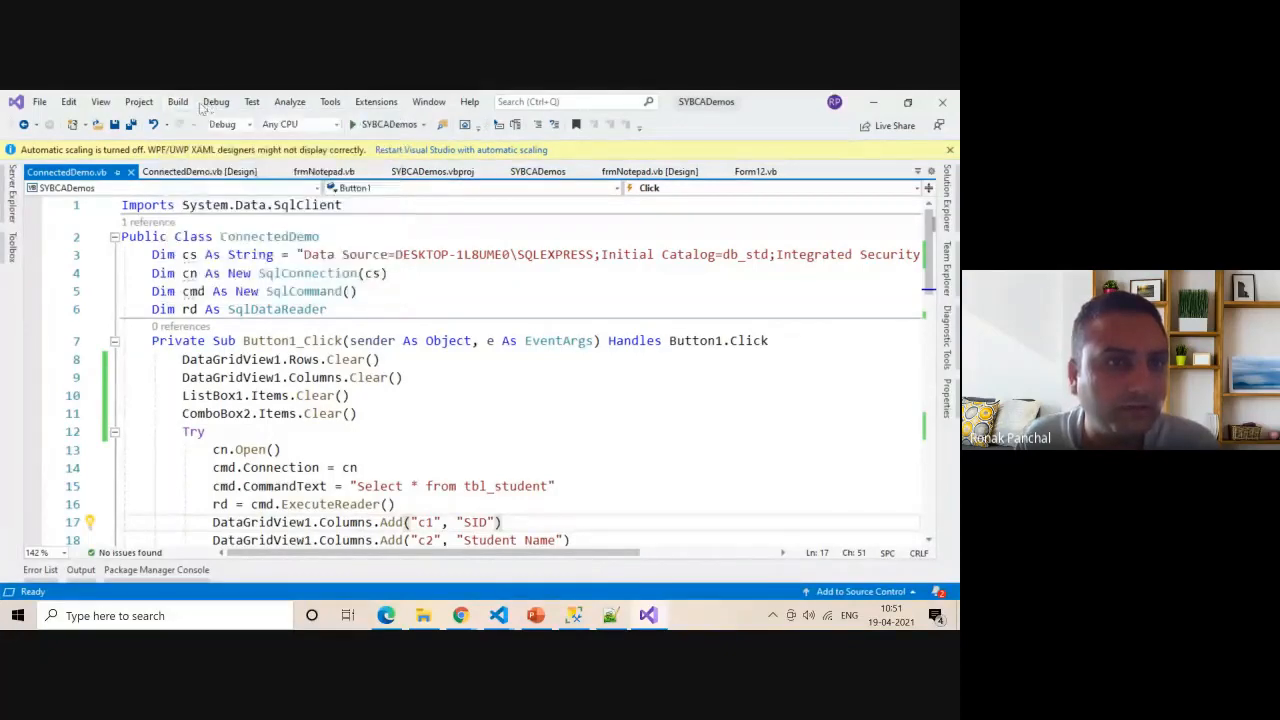
pyautogui.click(138, 101)
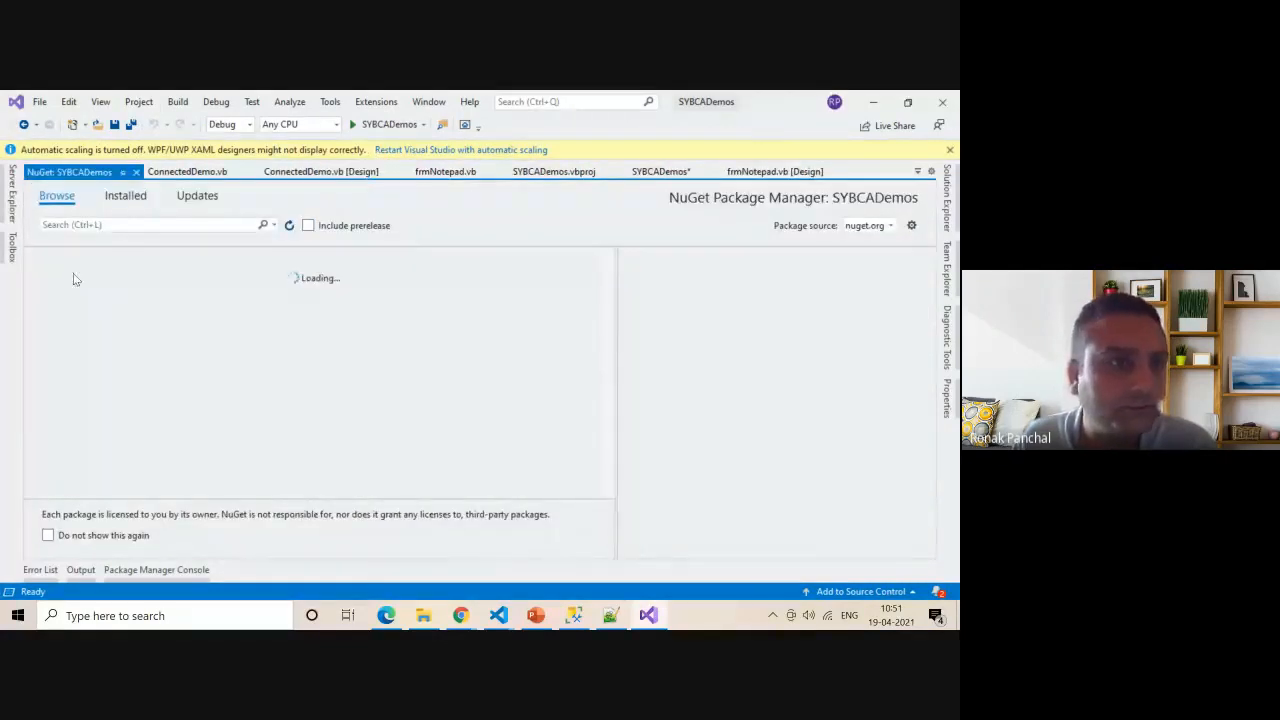
# - Search NuGet Browse for System.Data.SqlClient, then return to the ConnectedDemo.vb tab
pyautogui.click(150, 224)
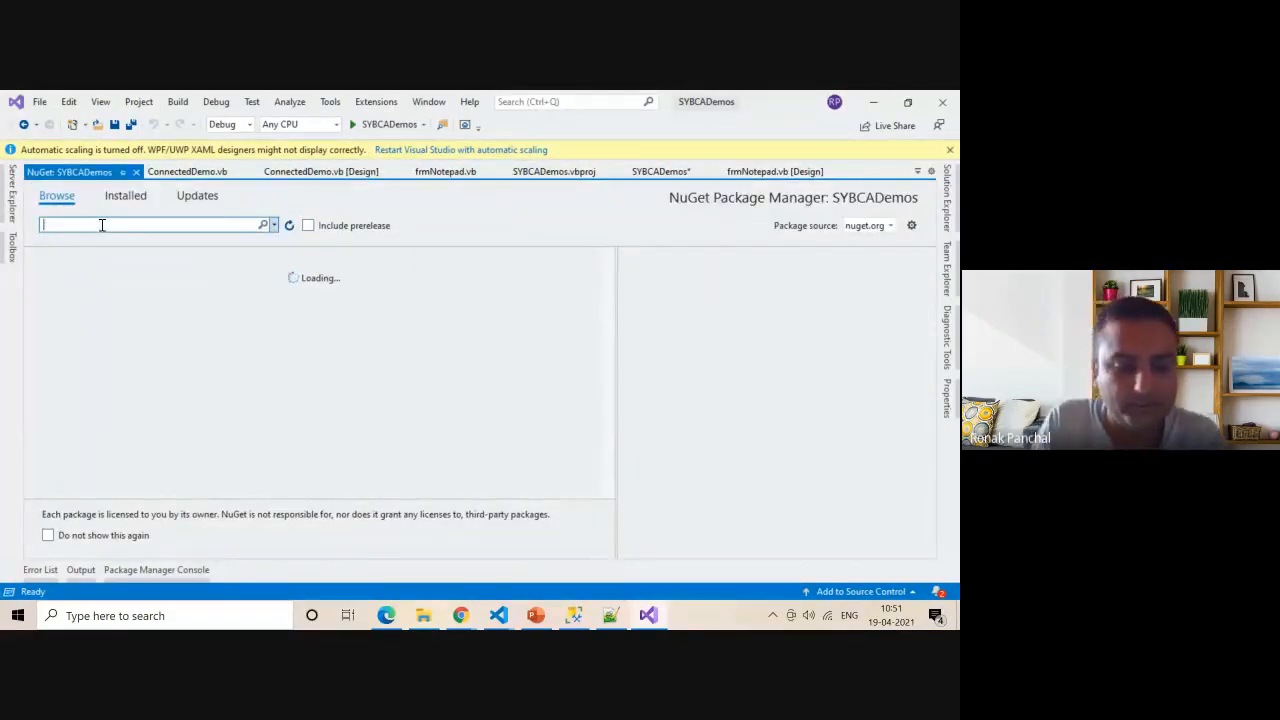
pyautogui.write('System.Data.SqlClient')
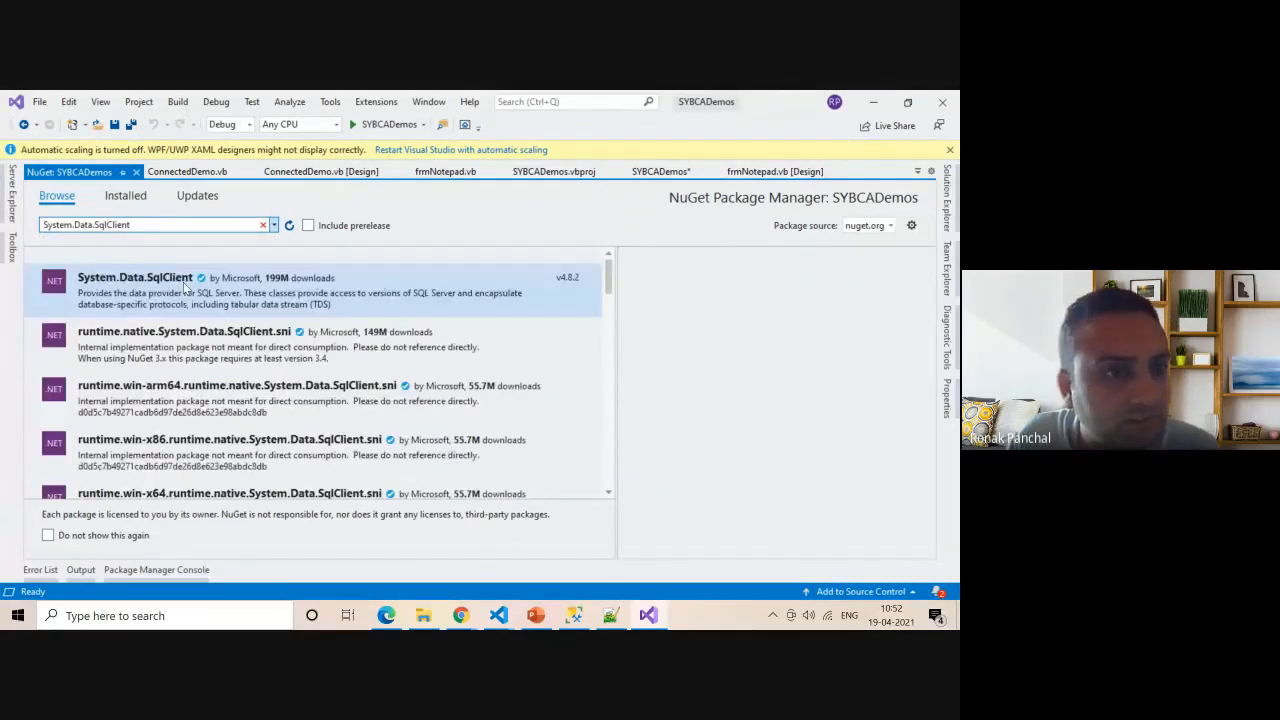
pyautogui.moveTo(135, 277)
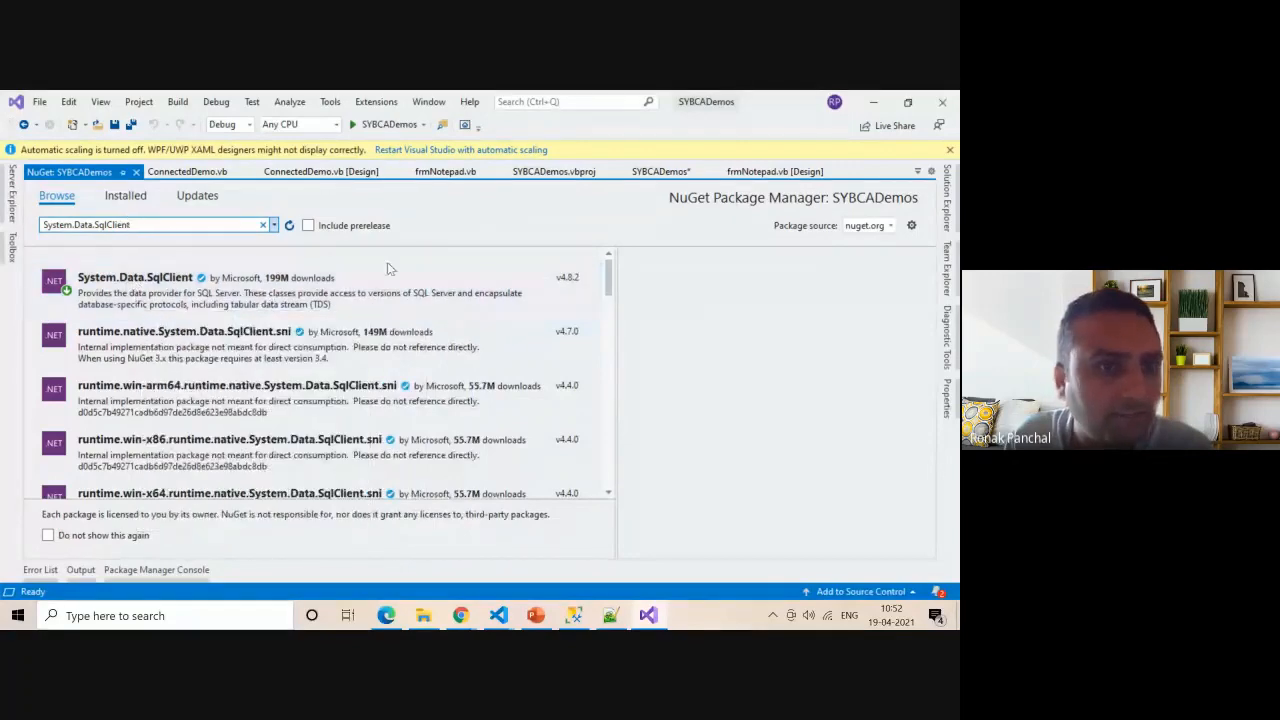
pyautogui.click(185, 171)
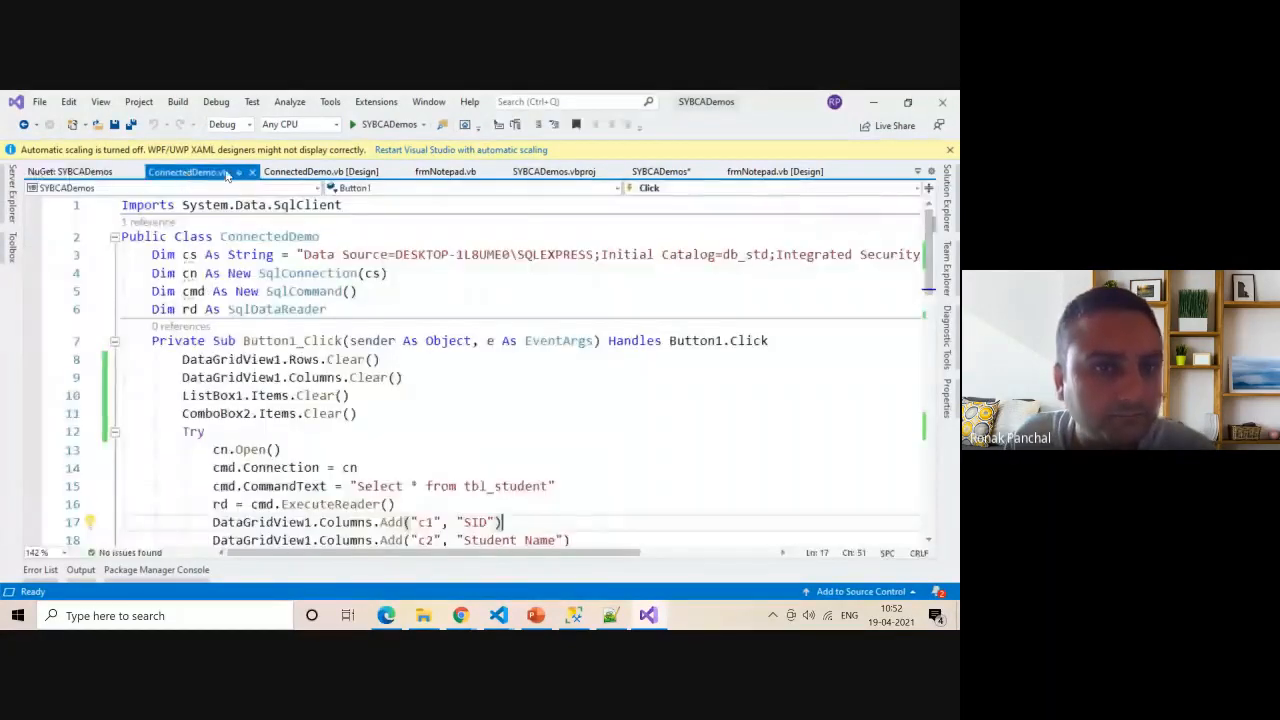
# - Select the form's data grid, start Tools > Connect to Database, and check the SQLEXPRESS server name in SSMS
pyautogui.click(321, 171)
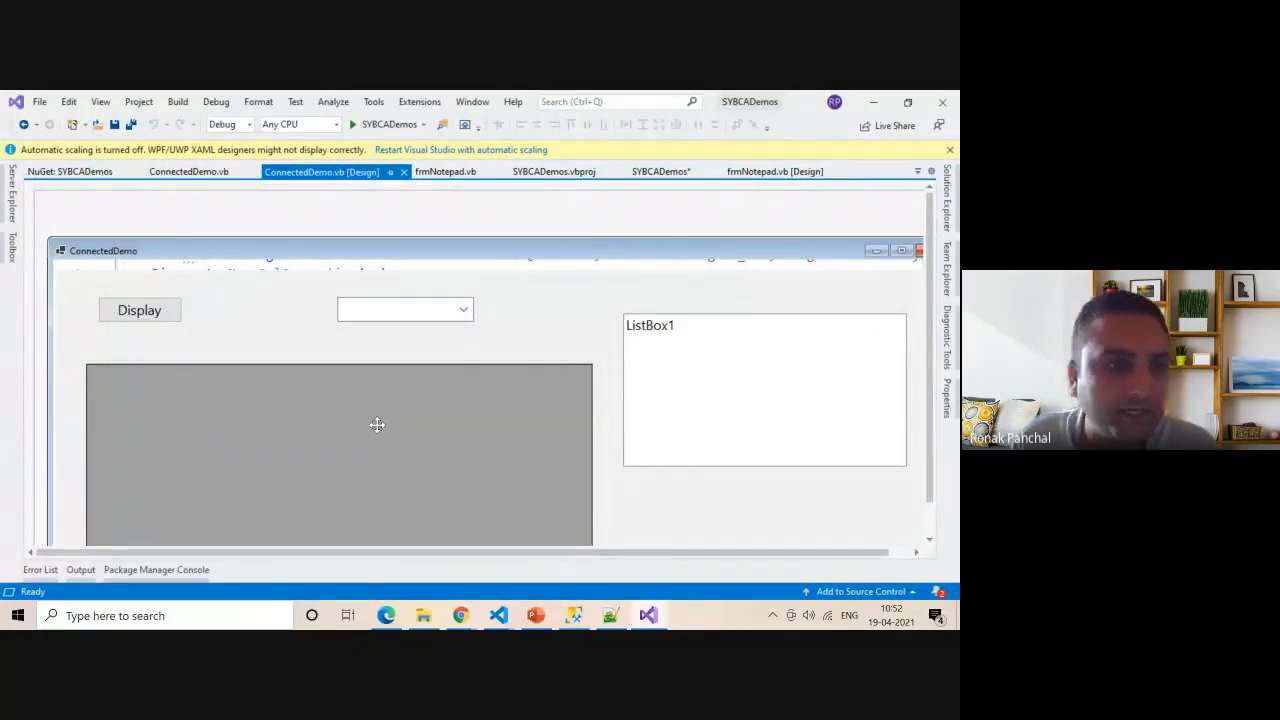
pyautogui.click(139, 310)
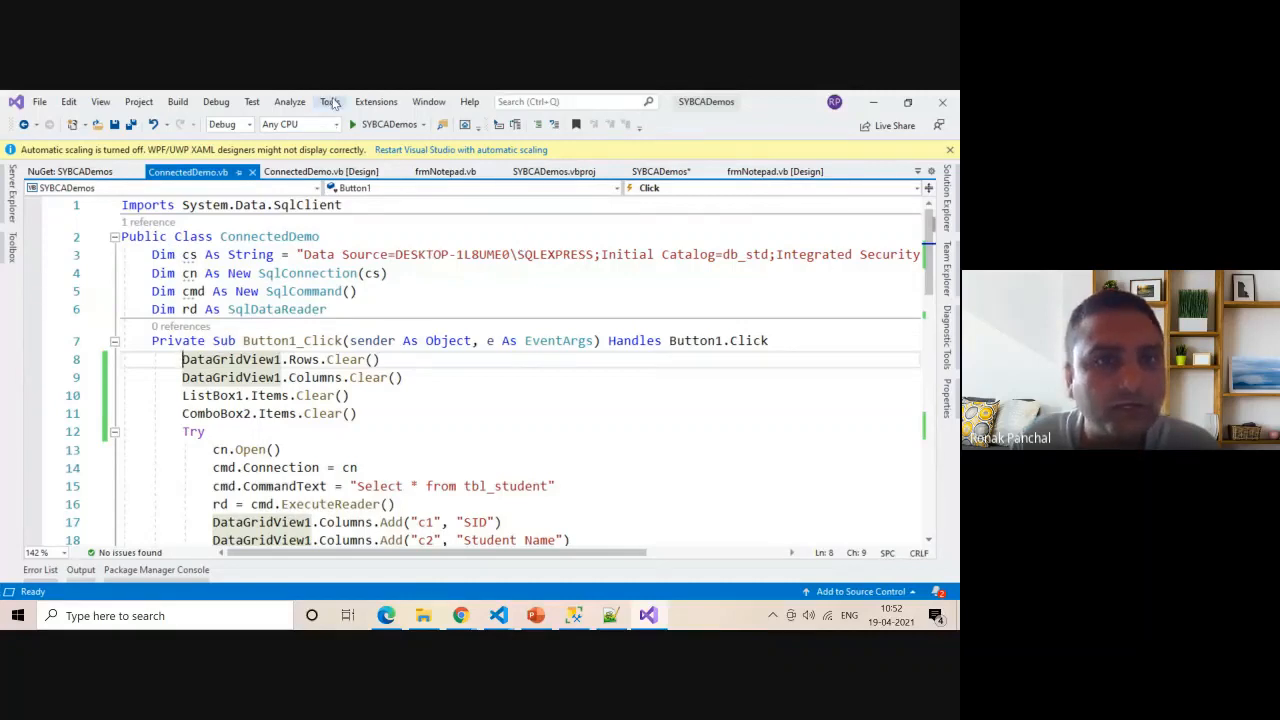
pyautogui.click(330, 101)
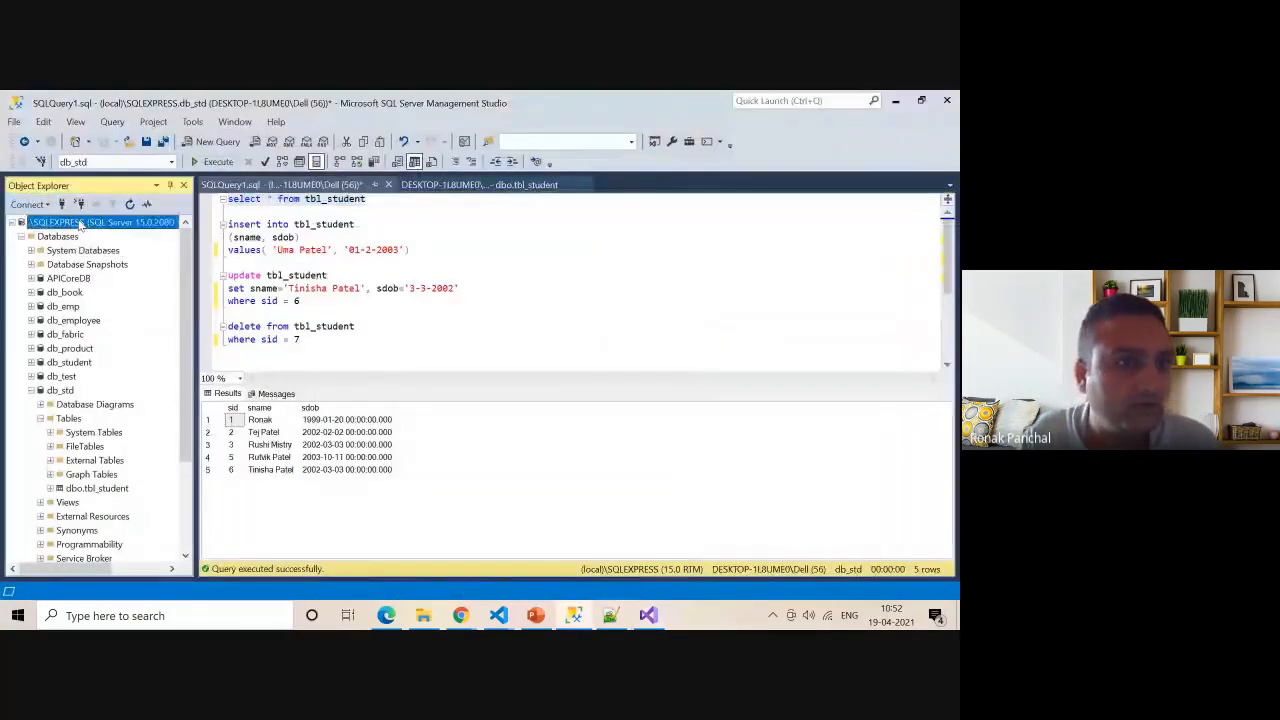
pyautogui.rightClick(60, 221)
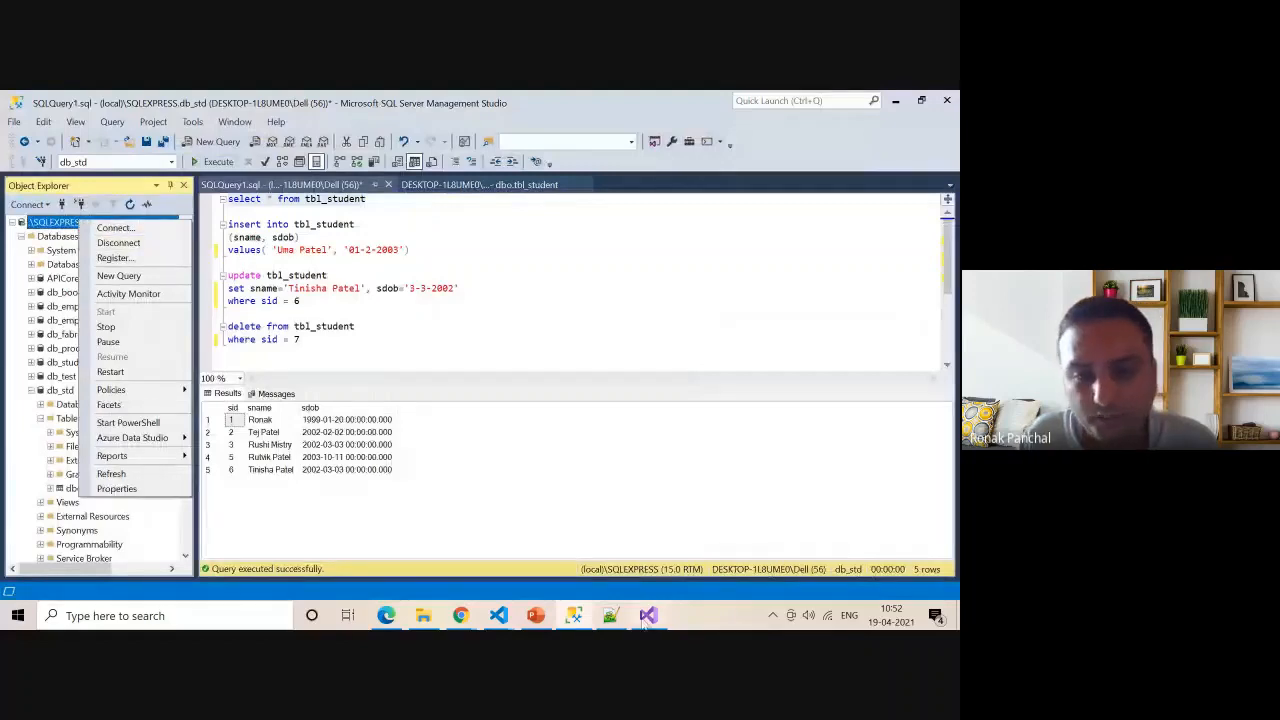
pyautogui.click(648, 615)
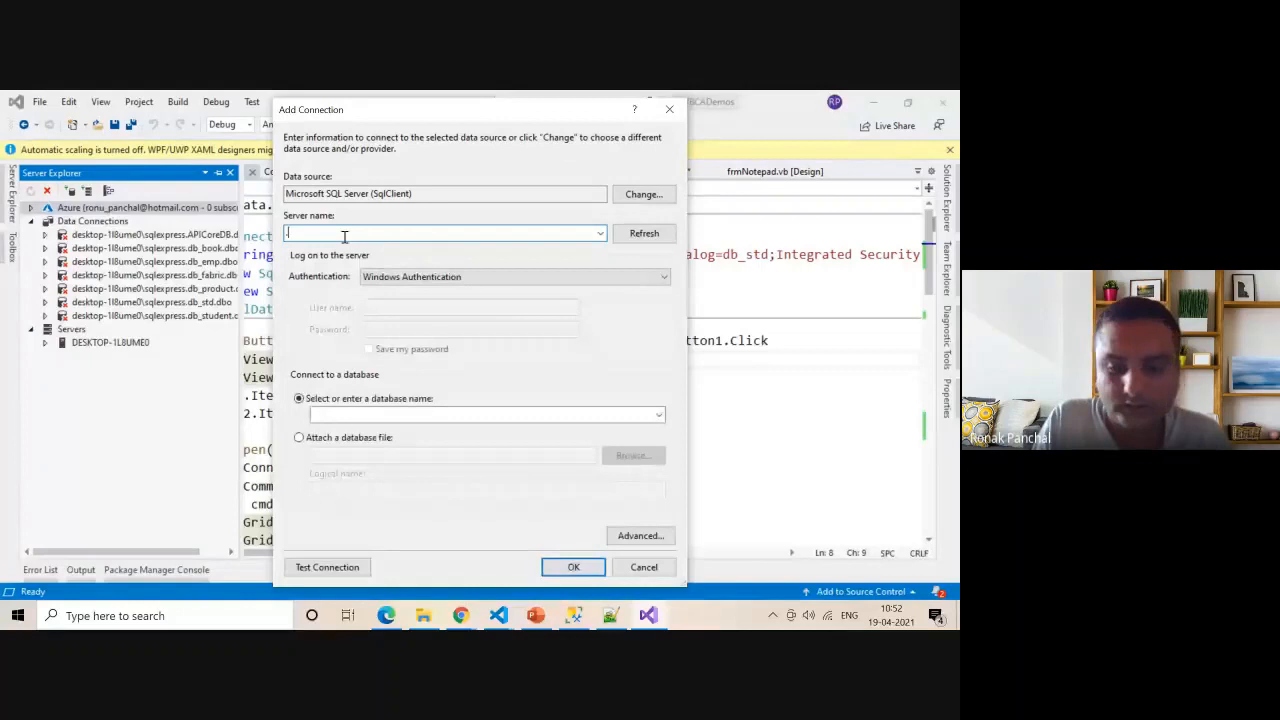
# - Connect to .\SQLEXPRESS, choose db_std, pass Test Connection, and cancel the Advanced properties
pyautogui.write('.\\SQLEXPRESS')
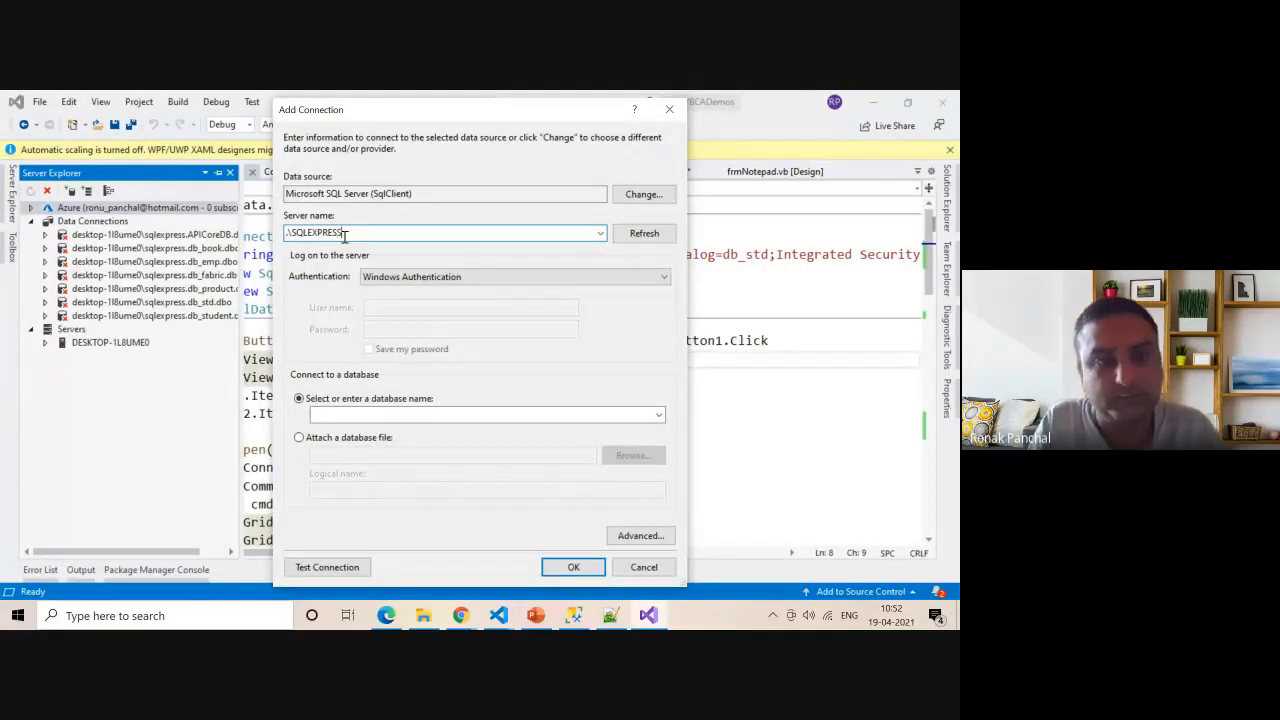
pyautogui.click(658, 414)
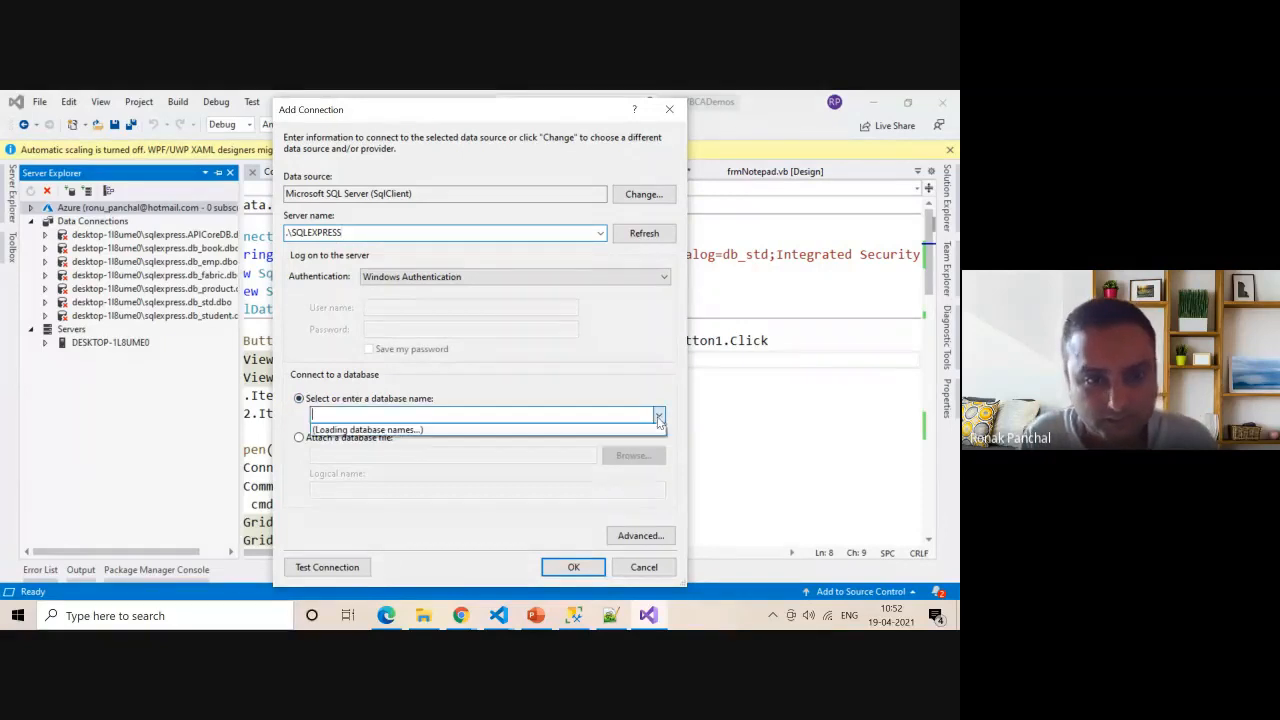
pyautogui.click(658, 414)
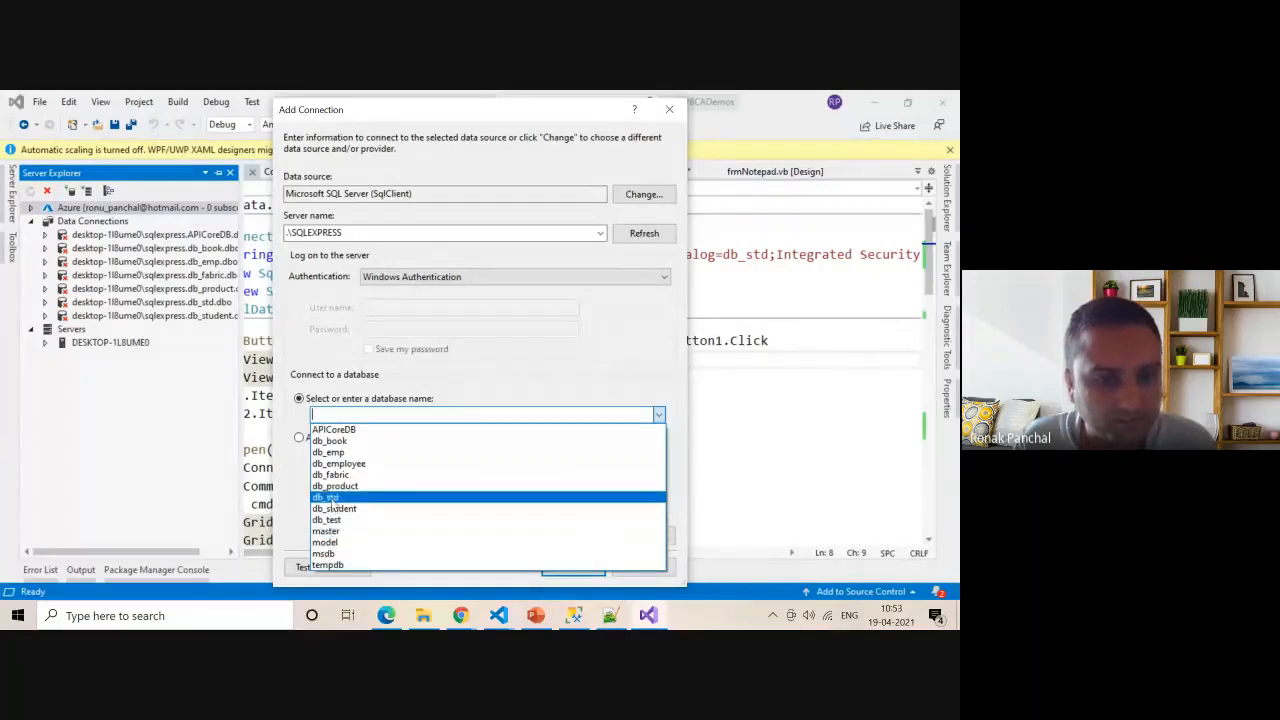
pyautogui.click(326, 497)
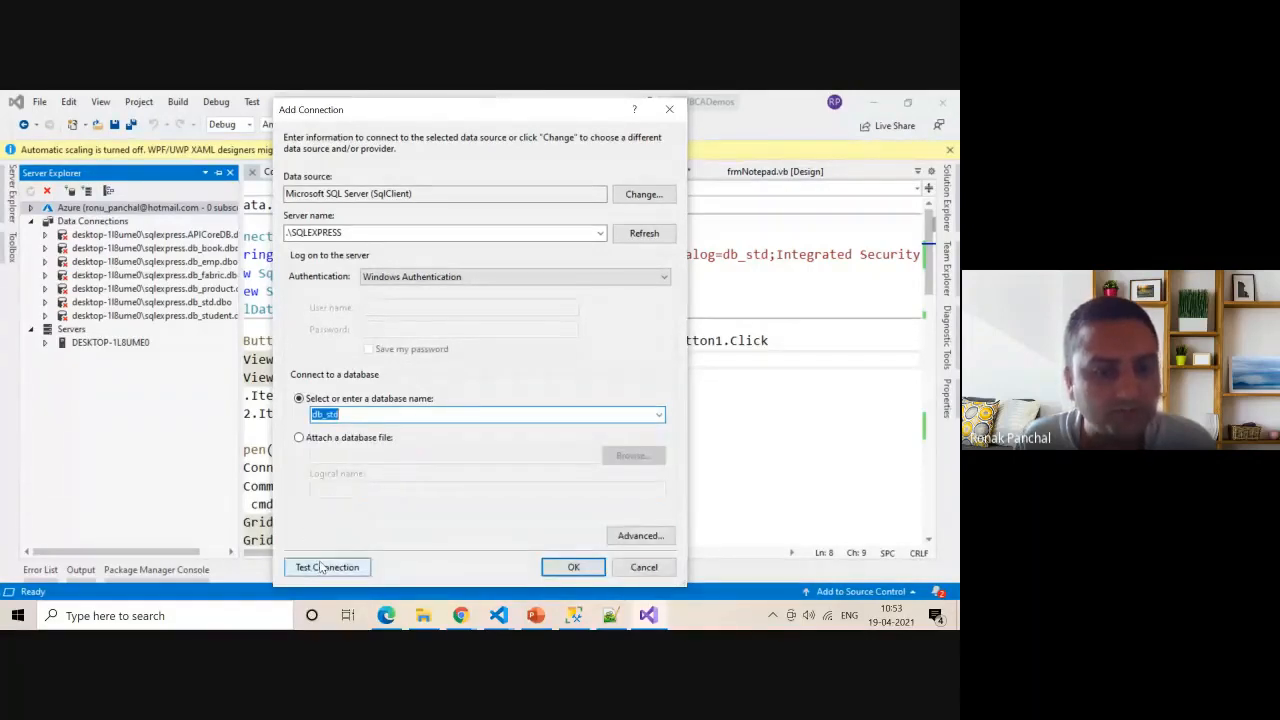
pyautogui.click(327, 567)
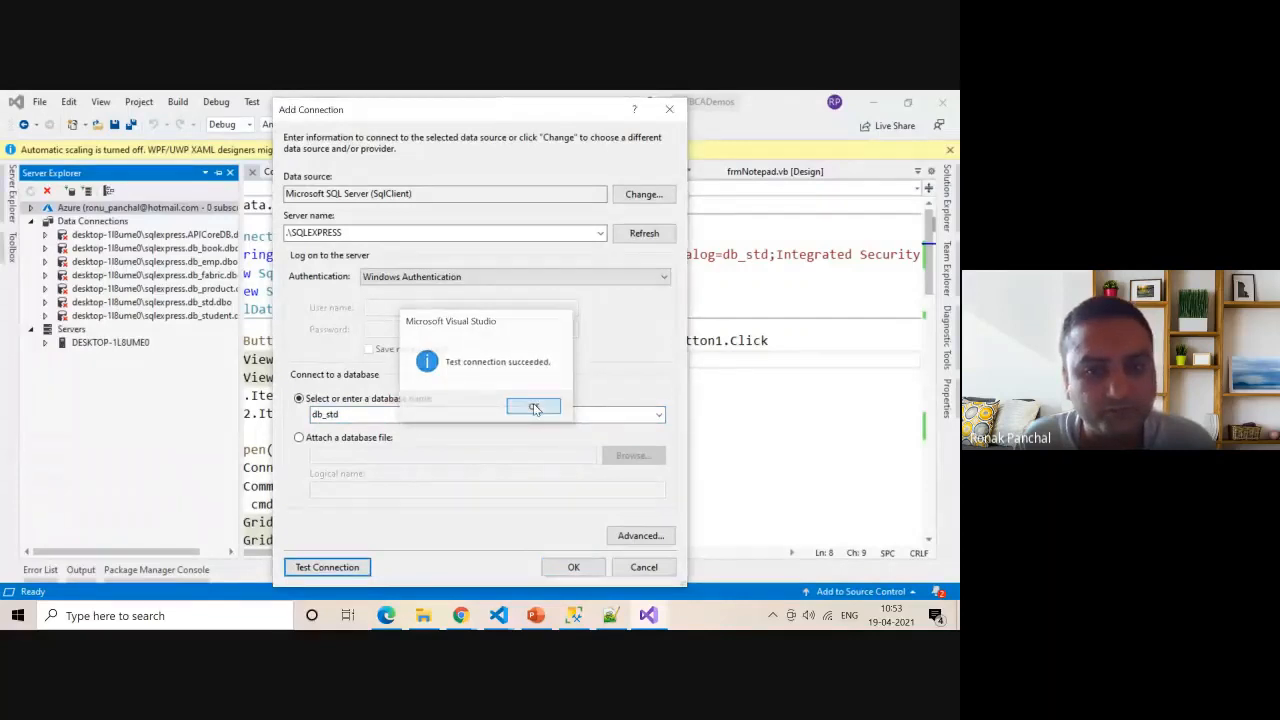
pyautogui.click(640, 535)
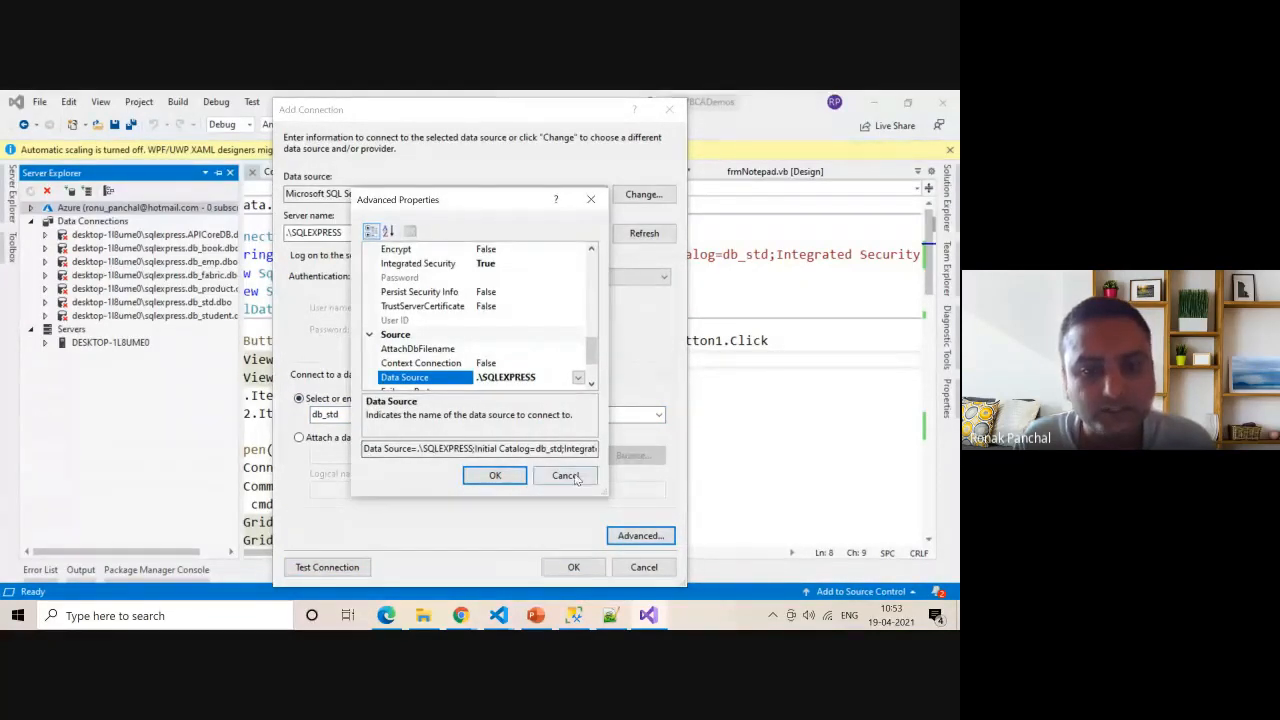
pyautogui.click(565, 475)
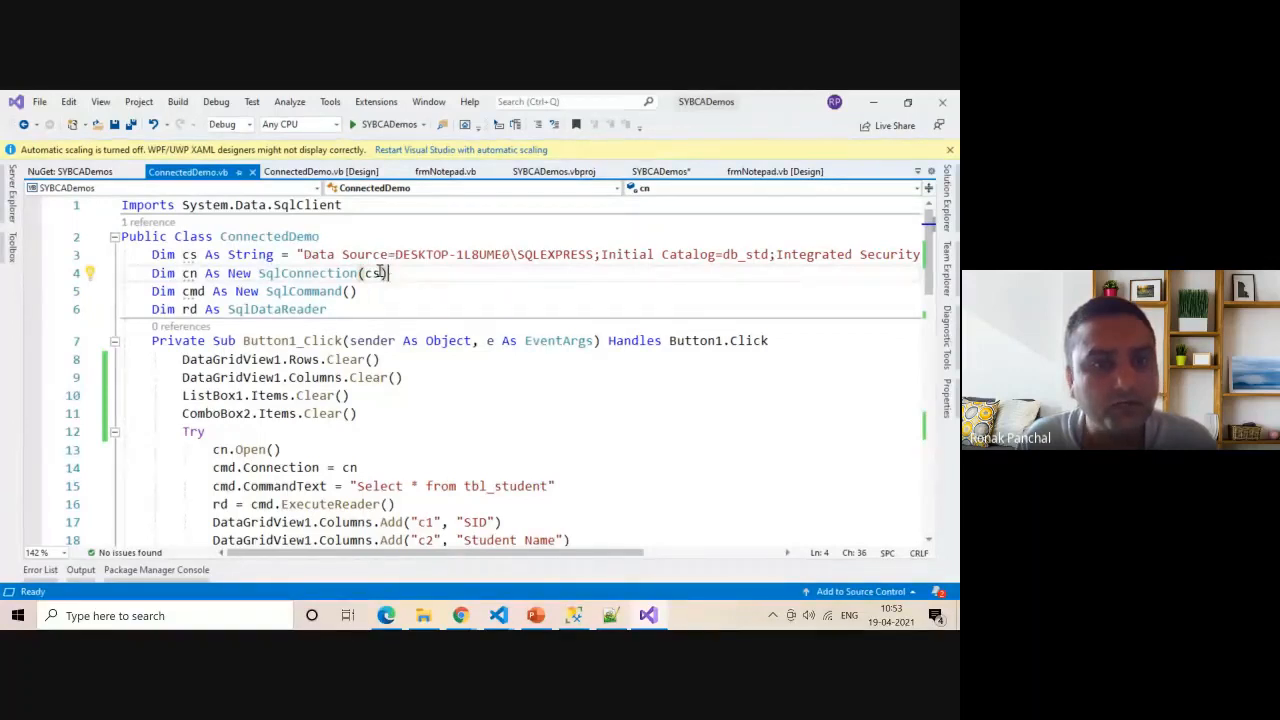
pyautogui.moveTo(375, 273)
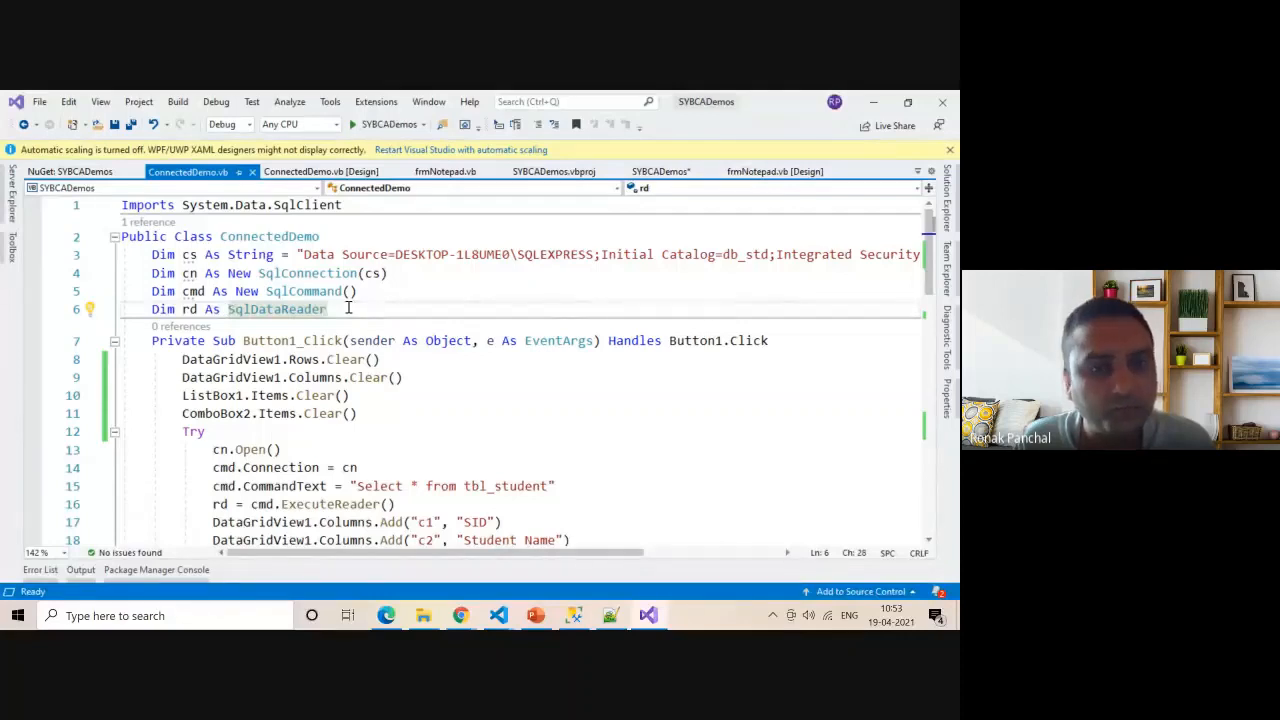
pyautogui.moveTo(210, 360)
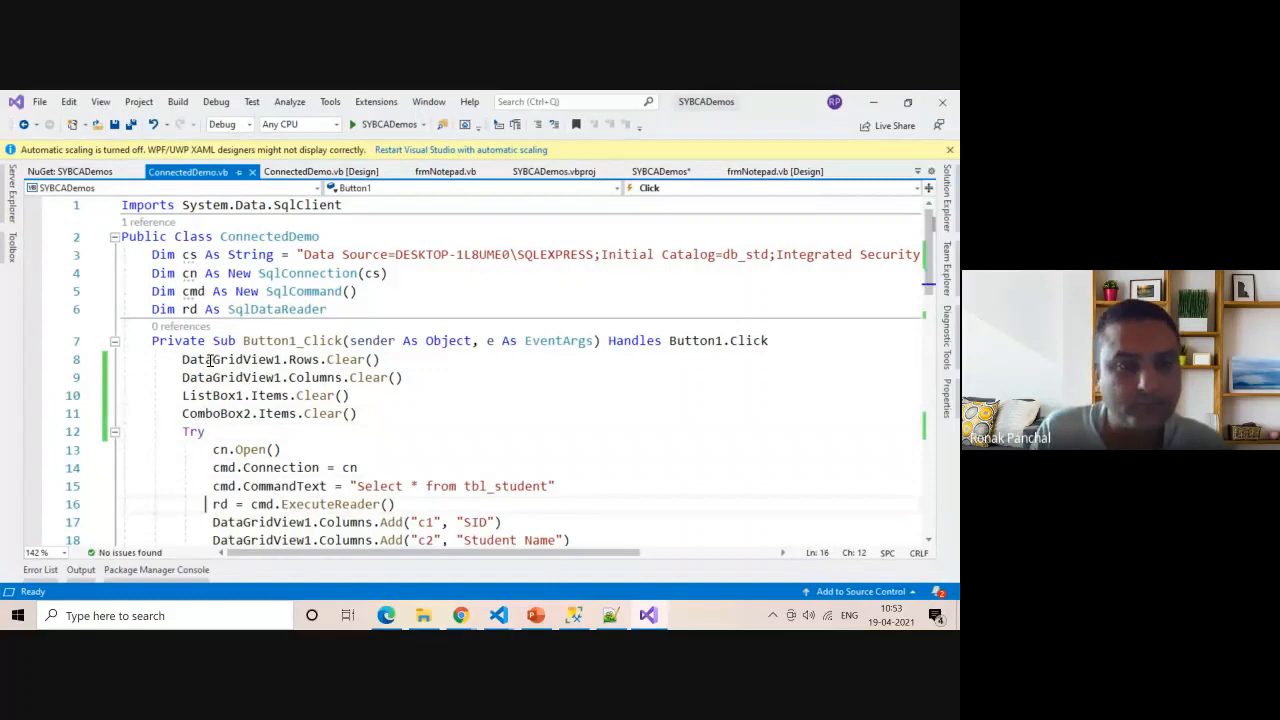
pyautogui.scroll(-3)
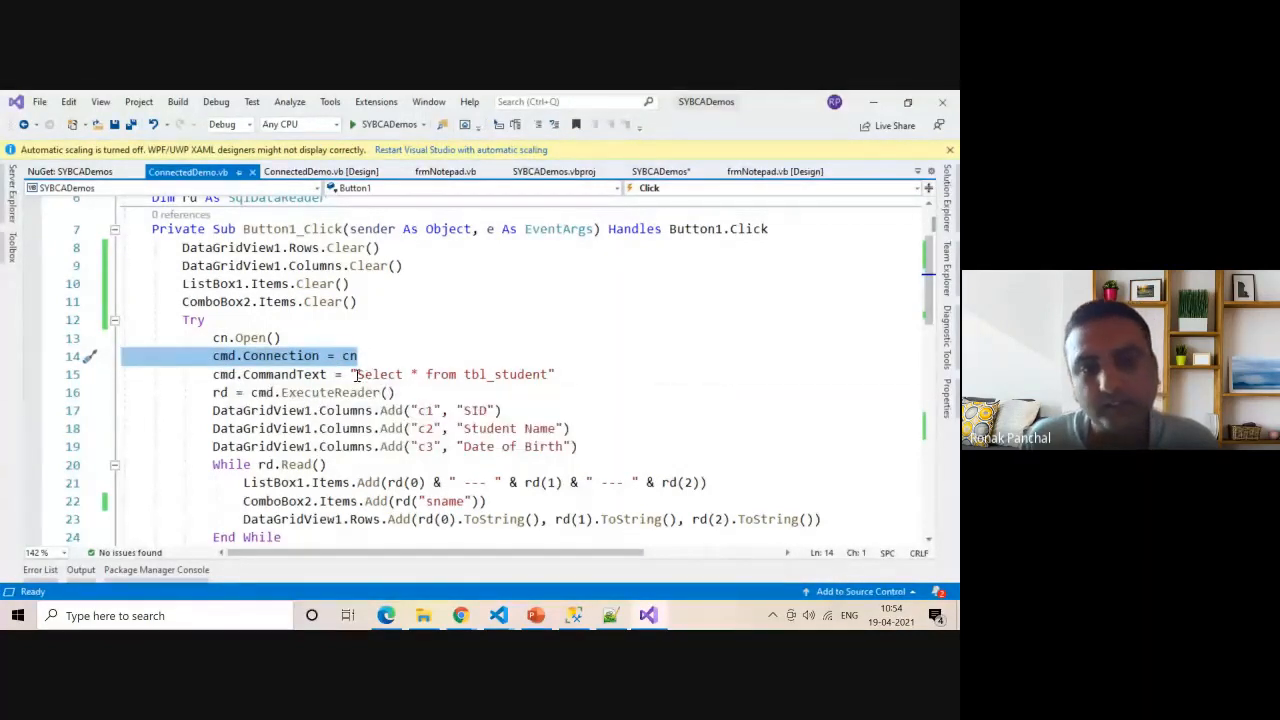
pyautogui.moveTo(358, 374); pyautogui.dragTo(545, 374)
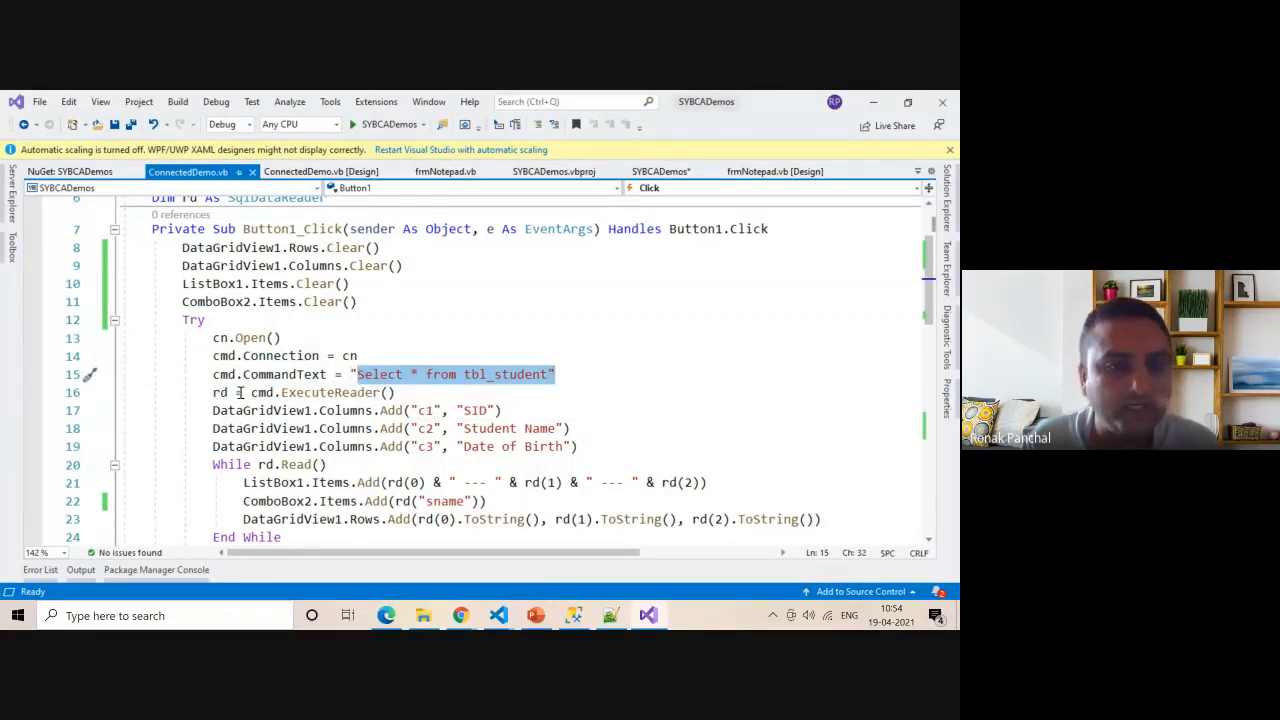
pyautogui.moveTo(335, 392)
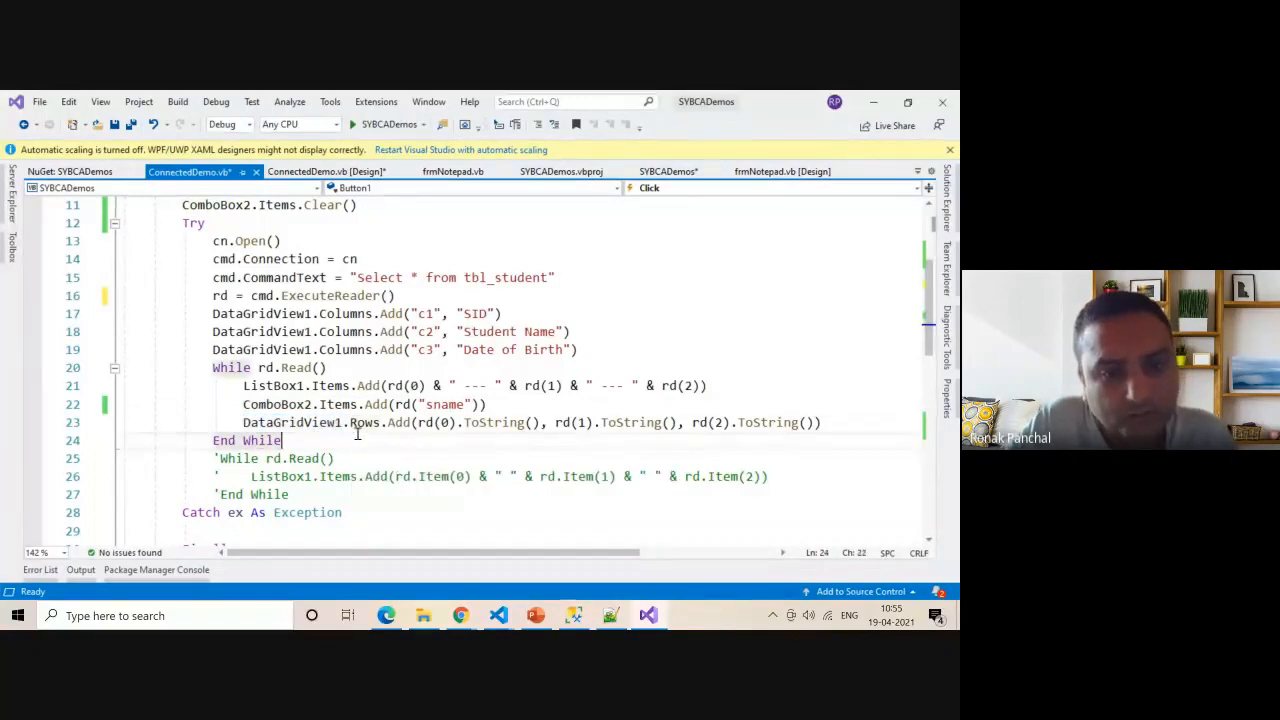
pyautogui.doubleClick(430, 422)
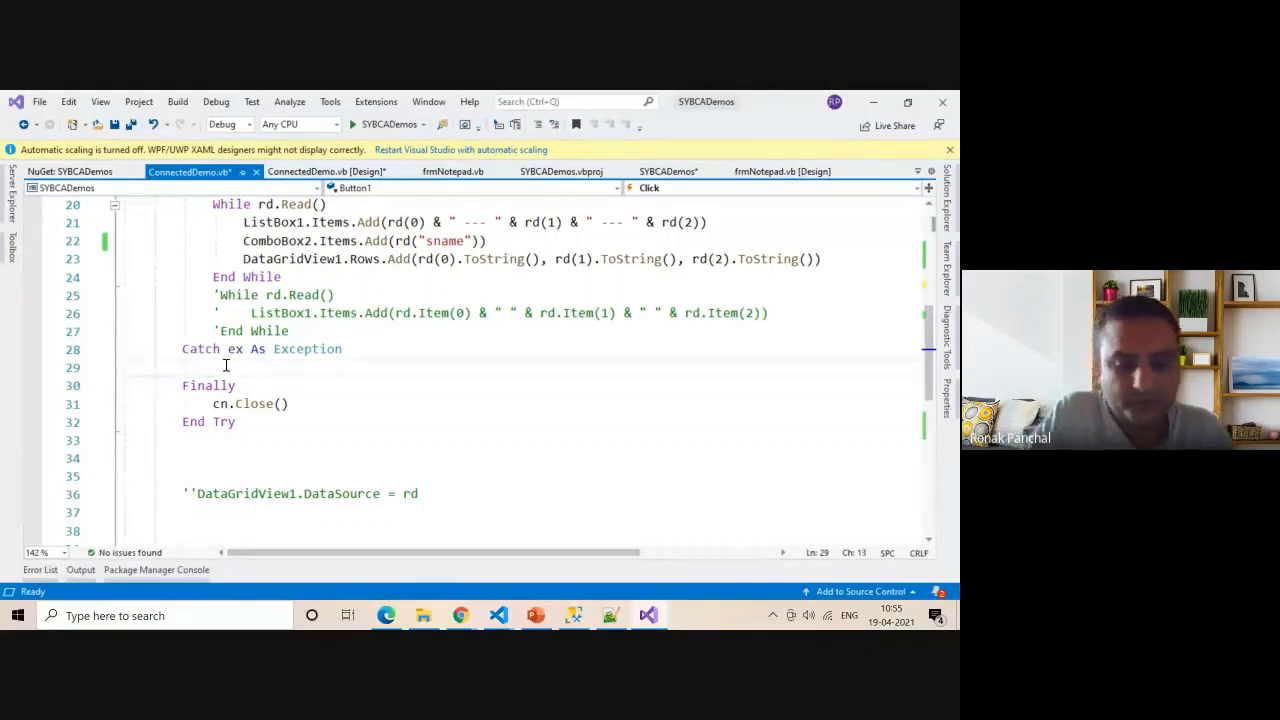
# - Type MessageBox.Show(ex.Message) in the Catch block and save with Ctrl+S
pyautogui.write('Message')
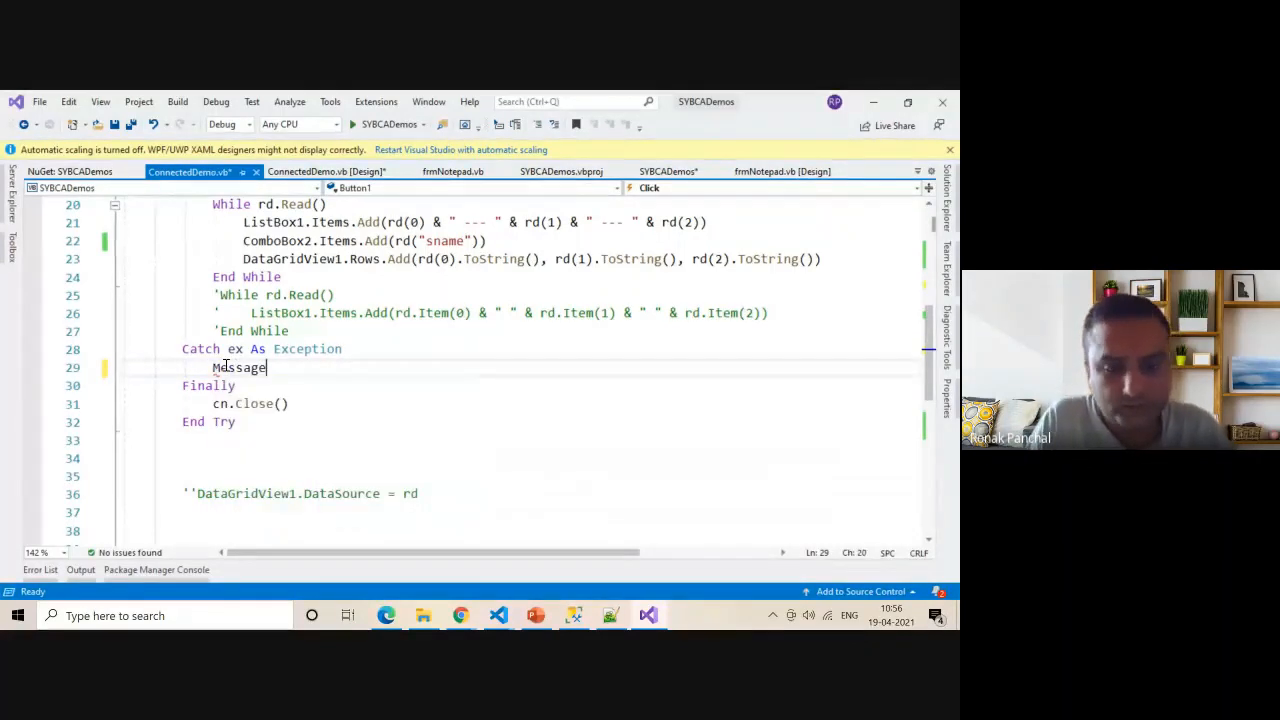
pyautogui.write('.sho')
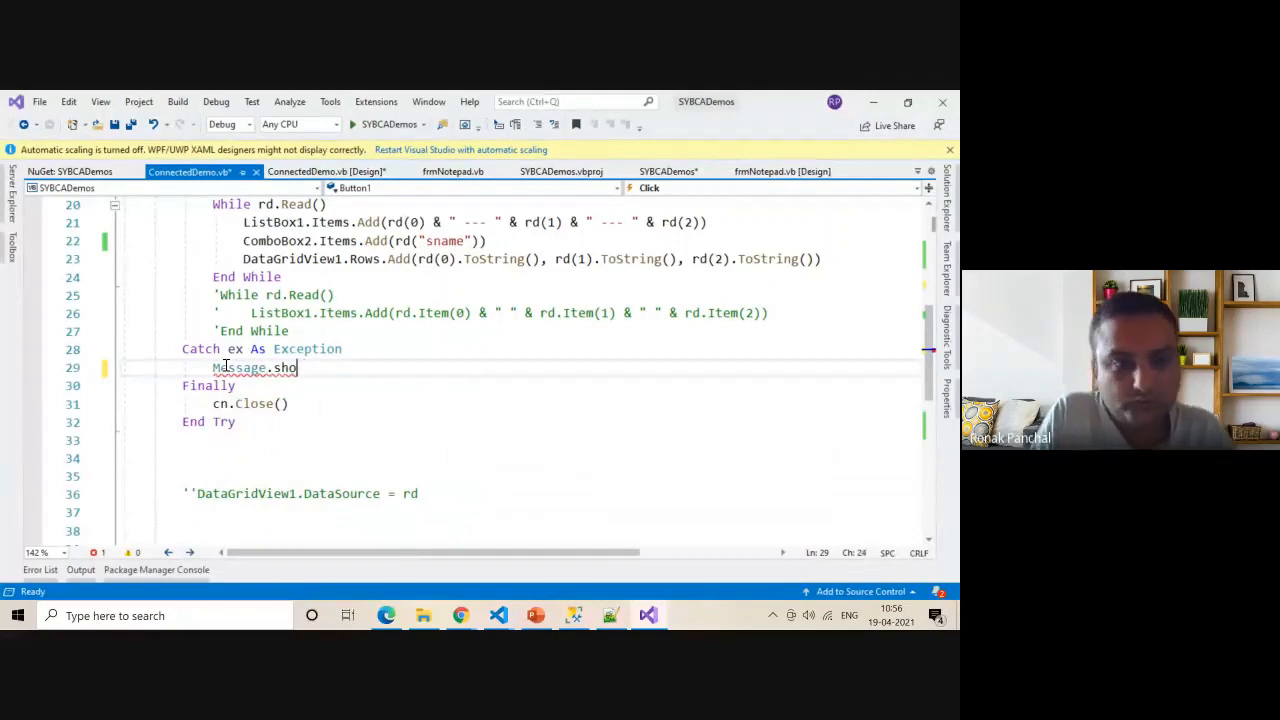
pyautogui.write('w(ex.Message')
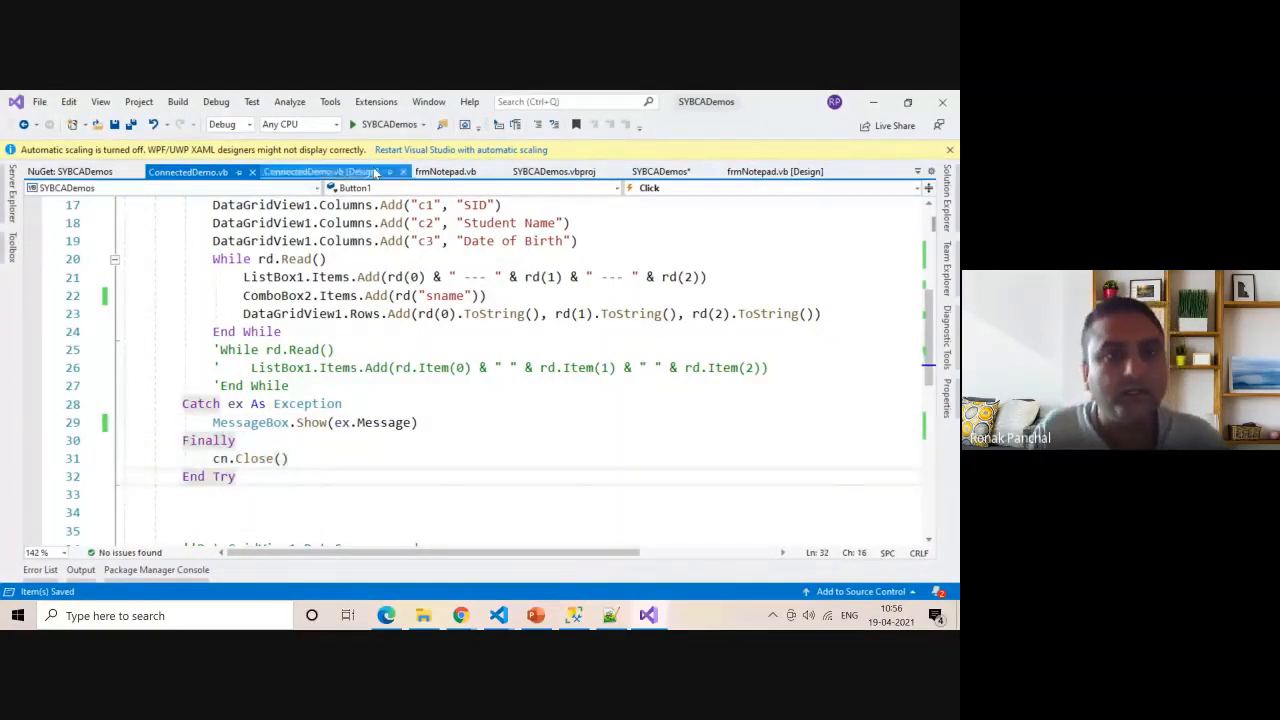
# - Start the ConnectedDemo app from Visual Studio
pyautogui.click(352, 124)
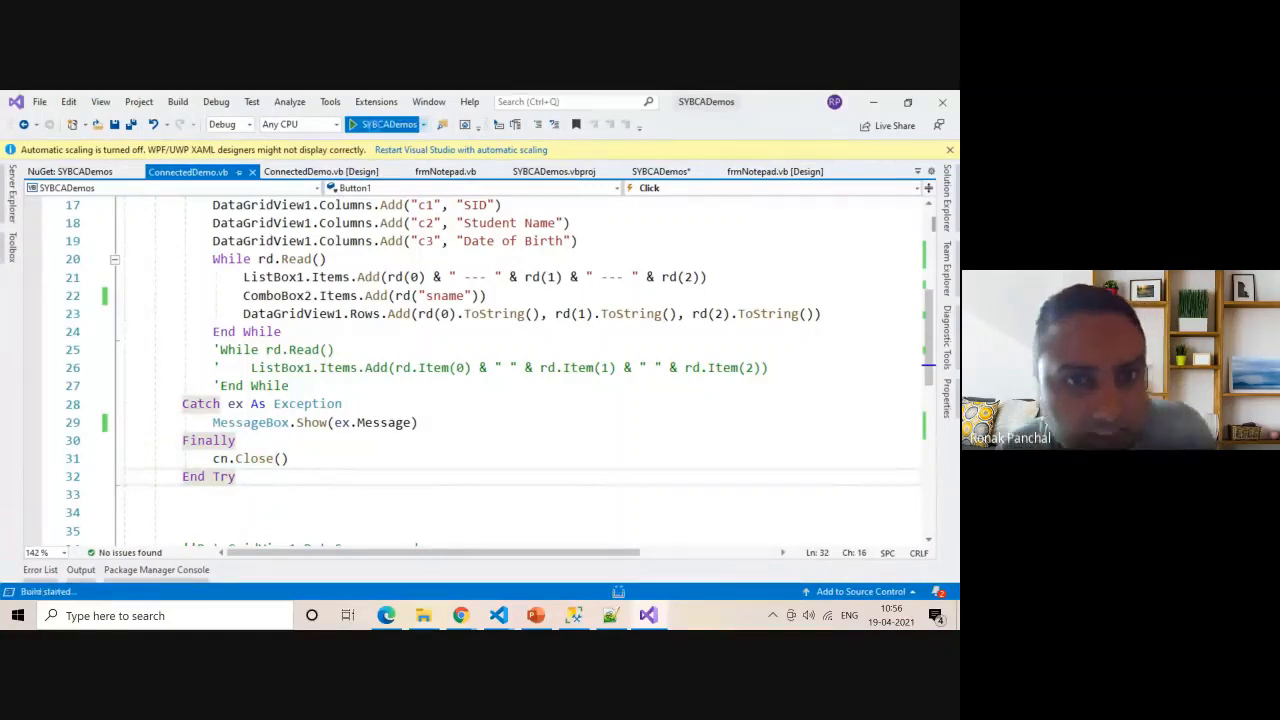
pyautogui.click(349, 124)
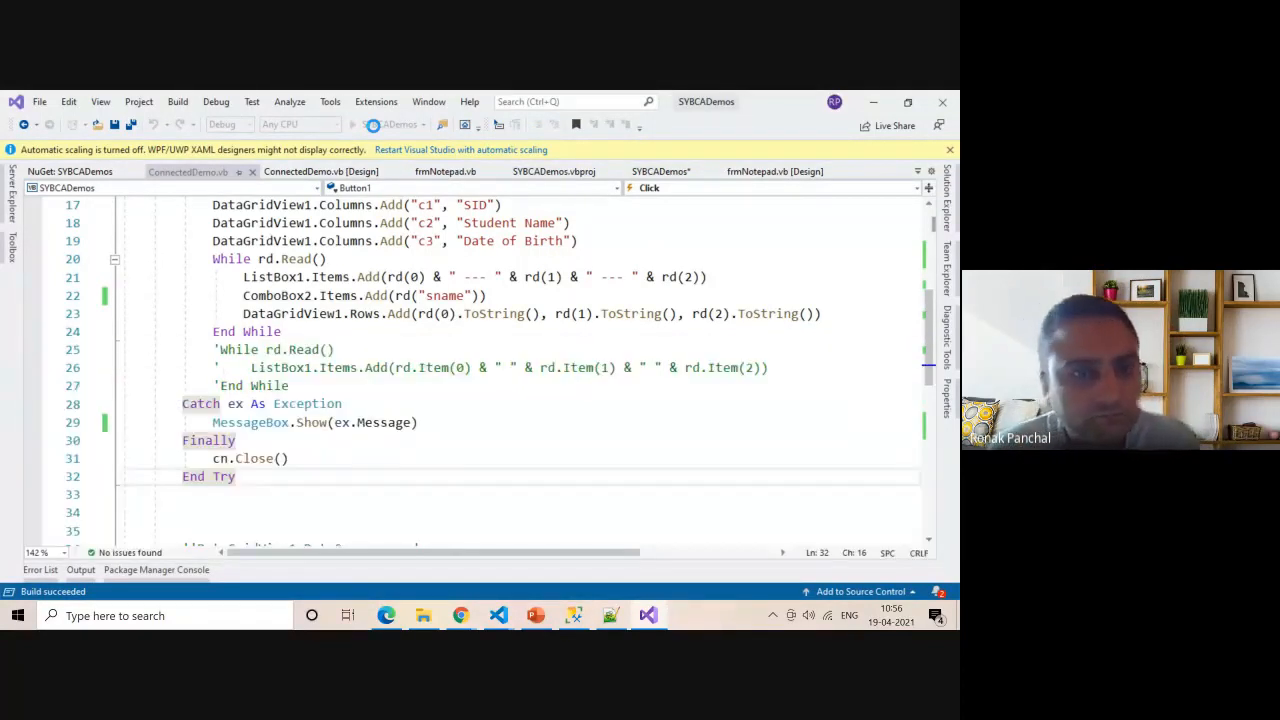
pyautogui.click(371, 124)
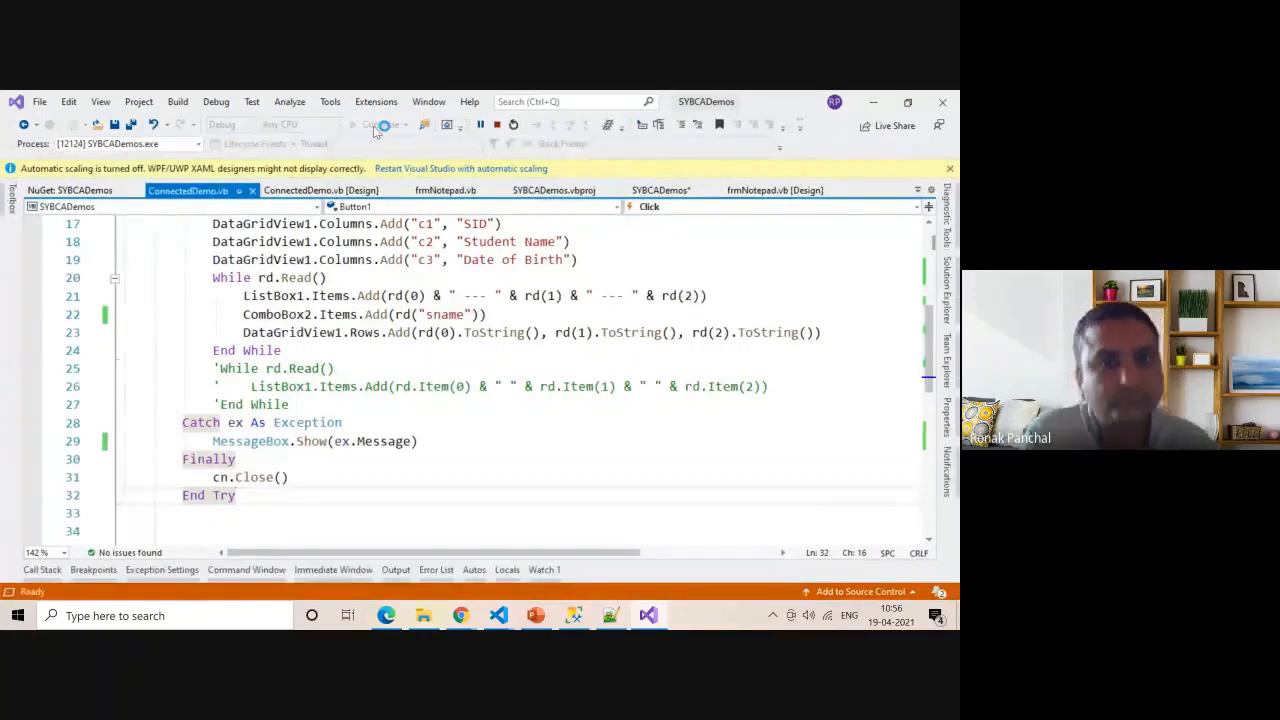
pyautogui.click(383, 125)
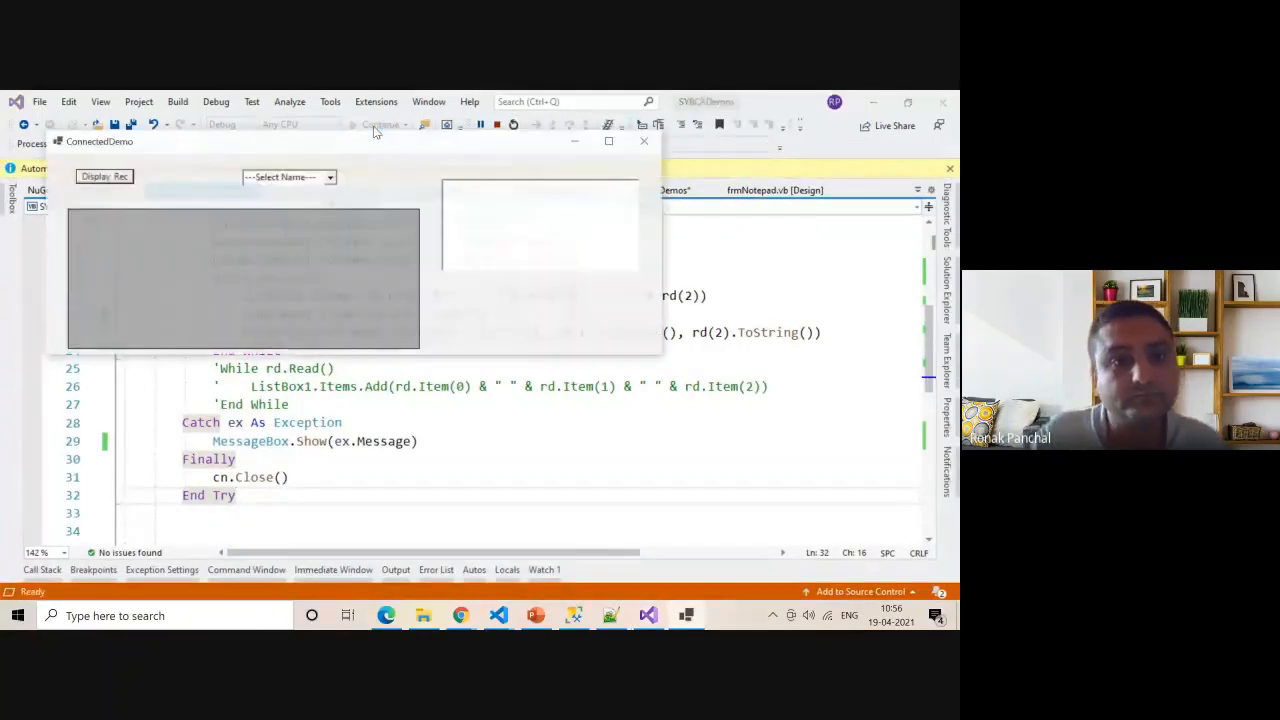
# - Click Display Rec, pick the first name in the ComboBox, and select the third ListBox record
pyautogui.click(104, 176)
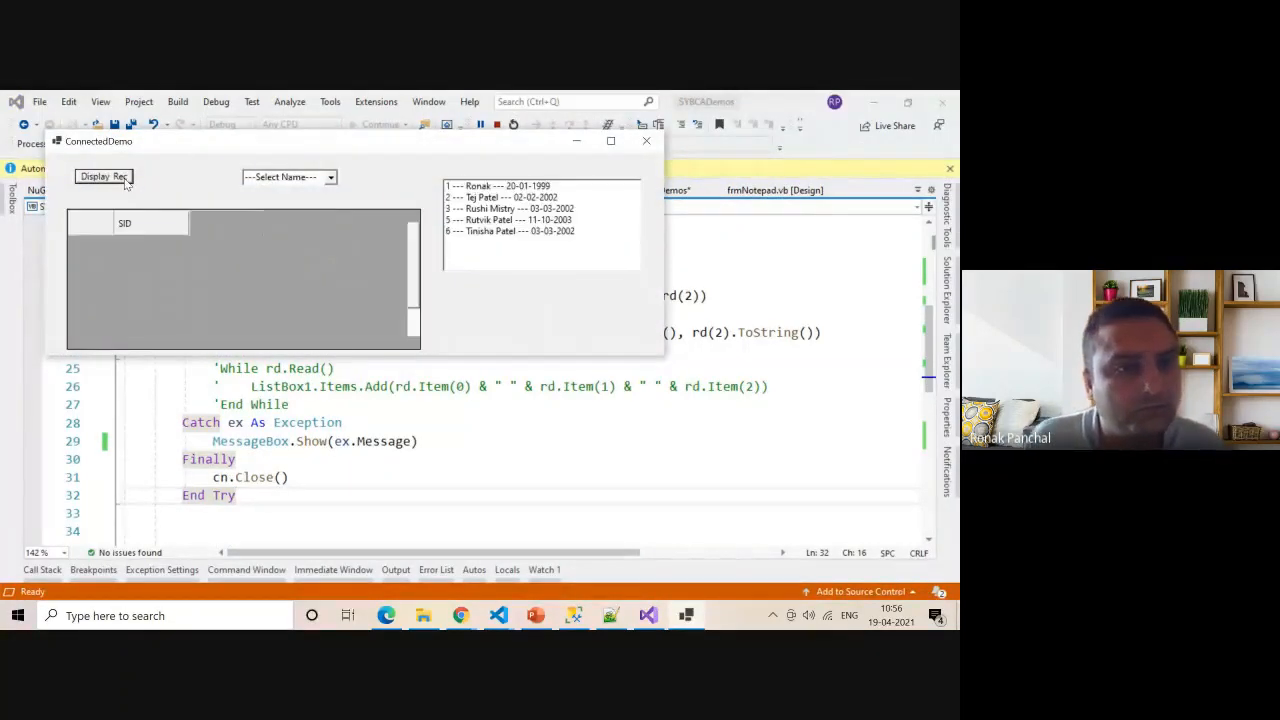
pyautogui.click(103, 176)
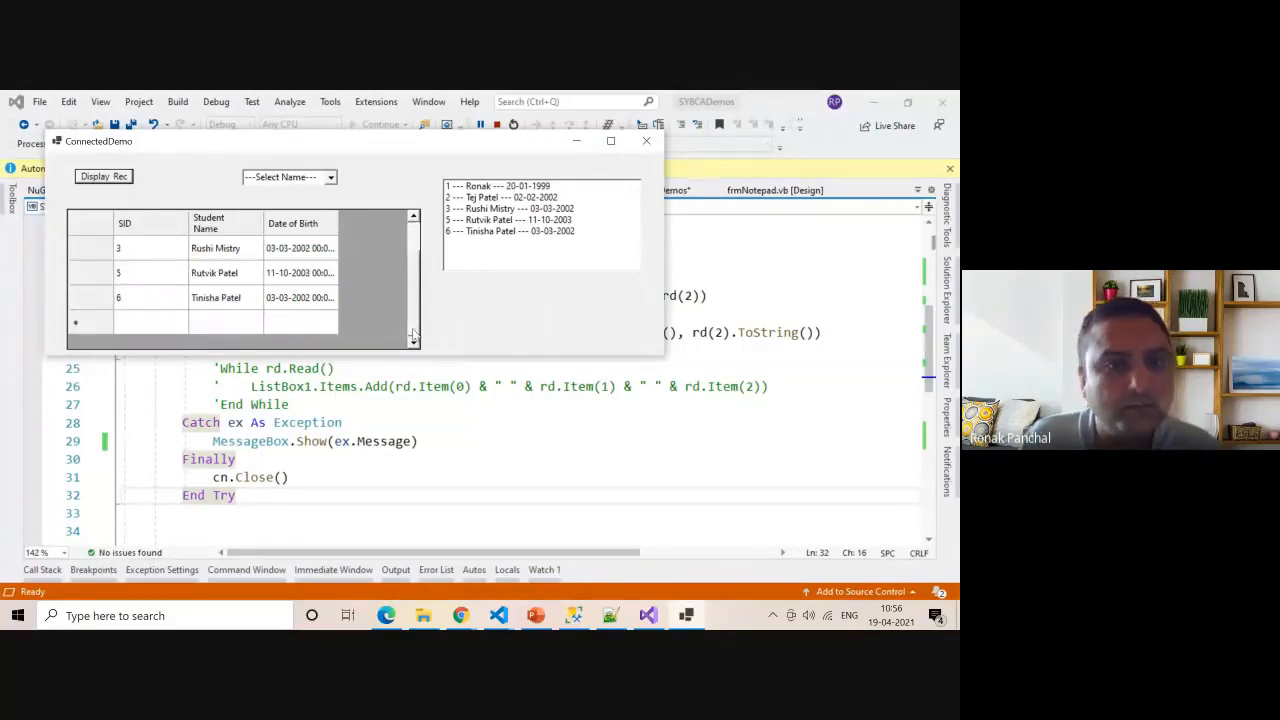
pyautogui.click(285, 177)
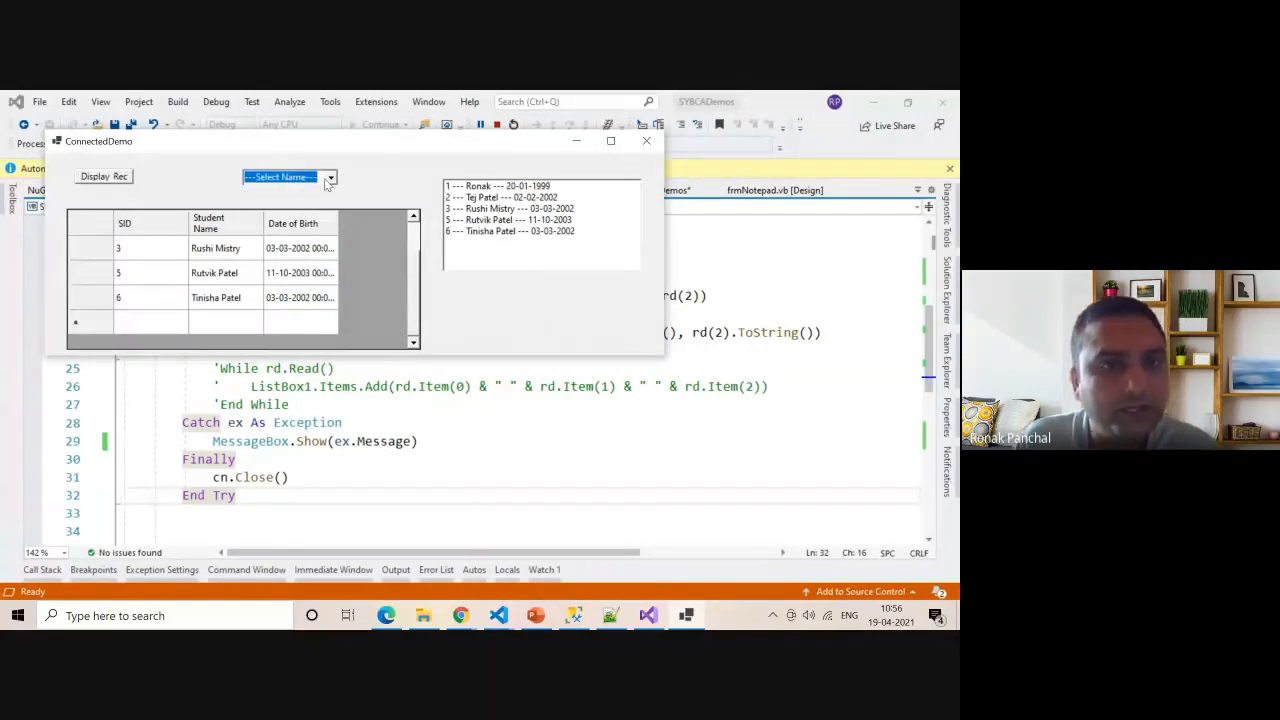
pyautogui.click(290, 177)
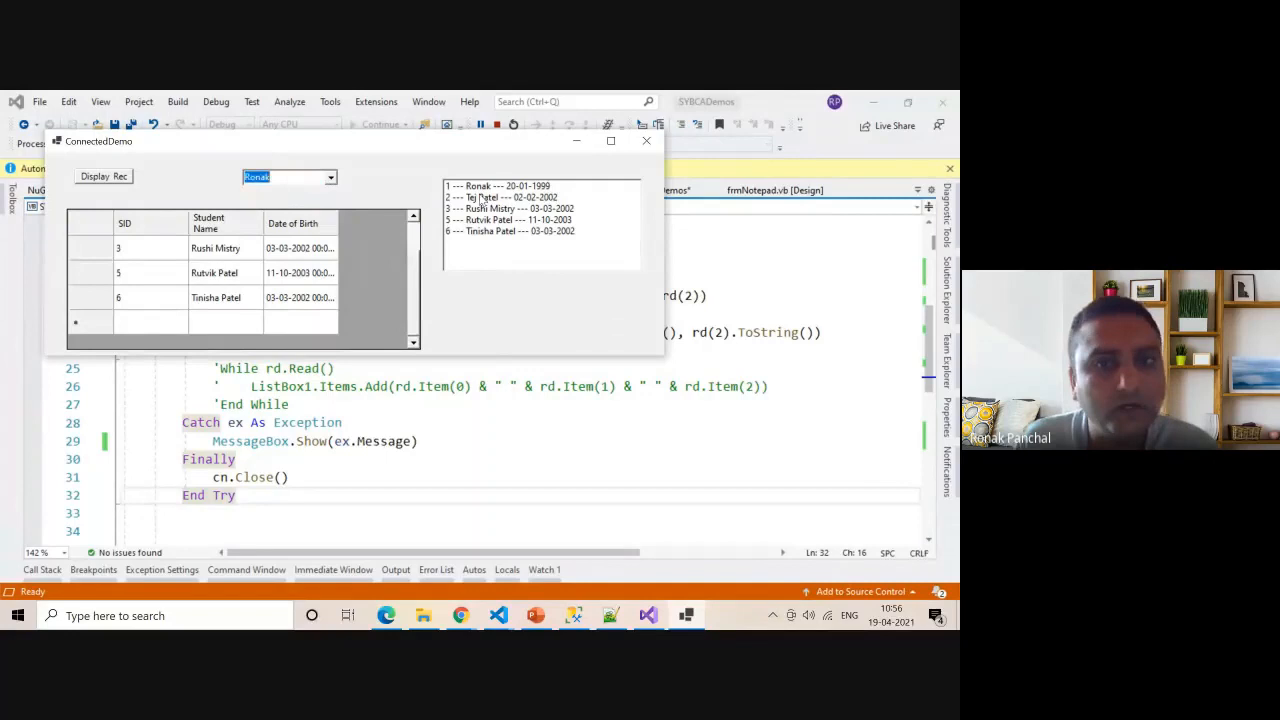
pyautogui.click(505, 208)
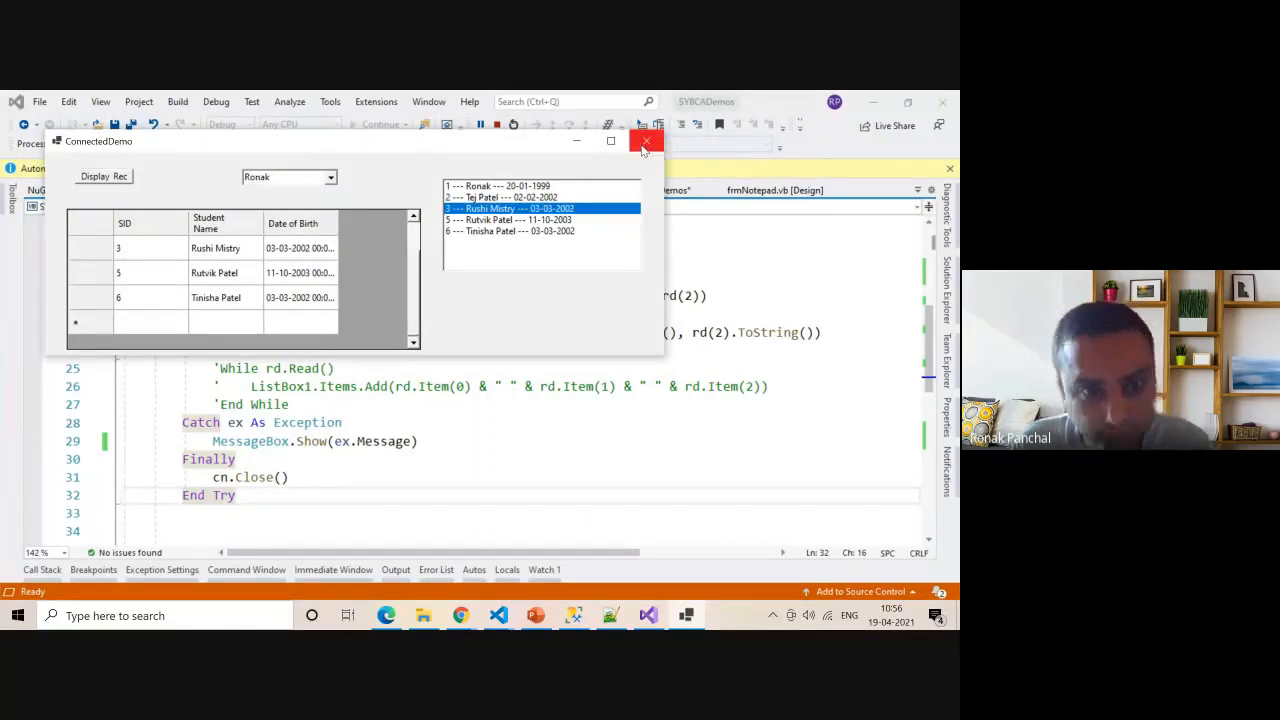
pyautogui.moveTo(645, 141)
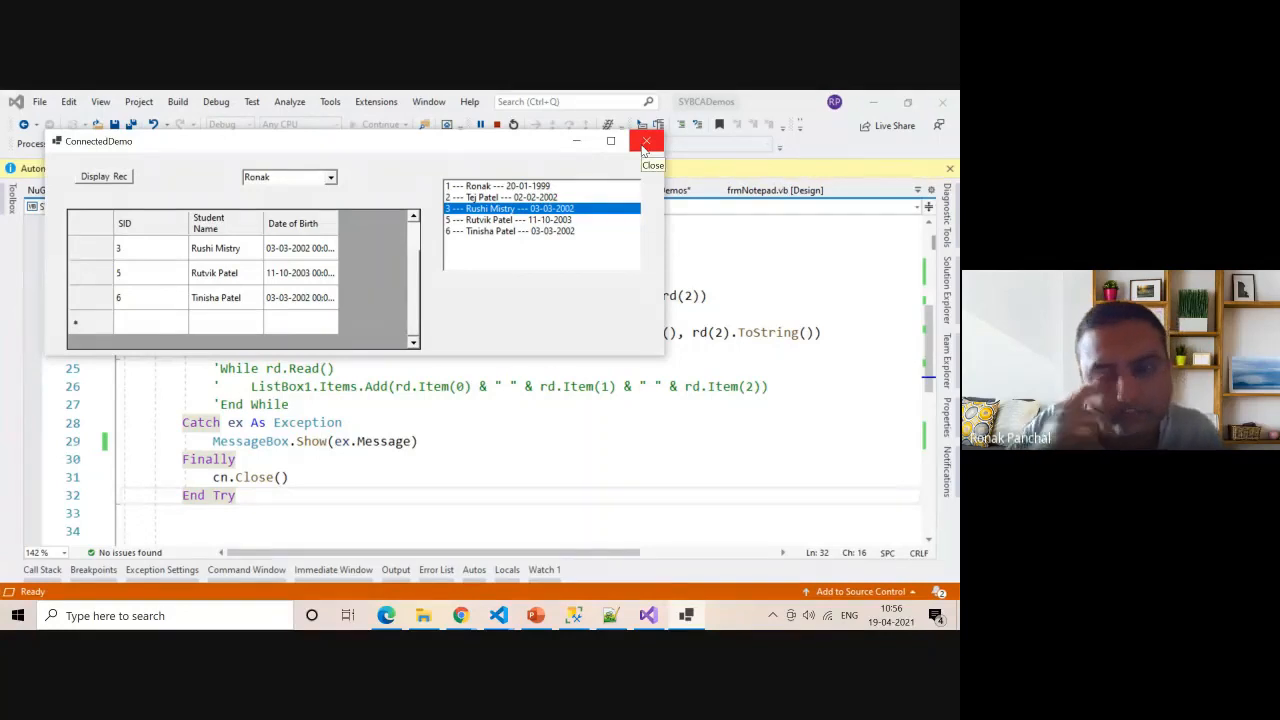